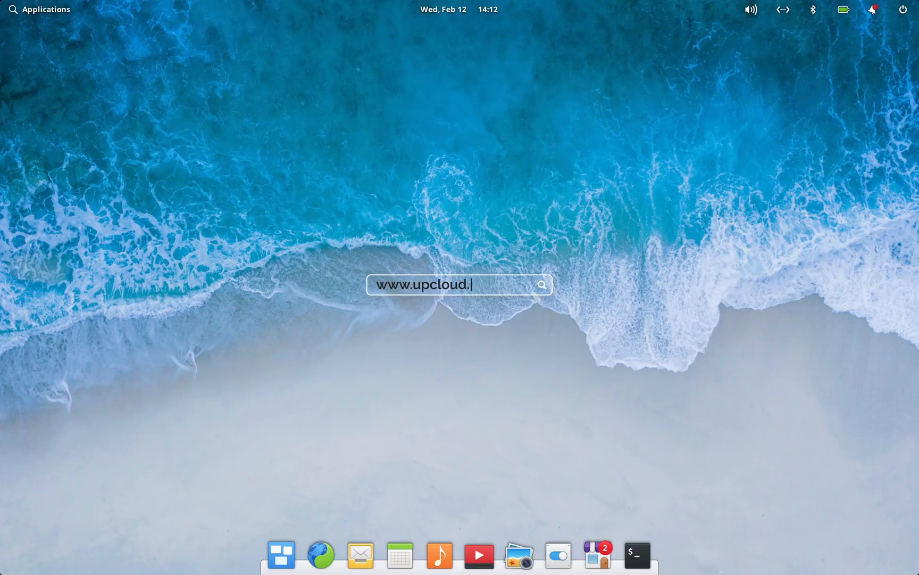
Browse the vestacp.com overview and scroll through the dashboard preview sections
key(Return)
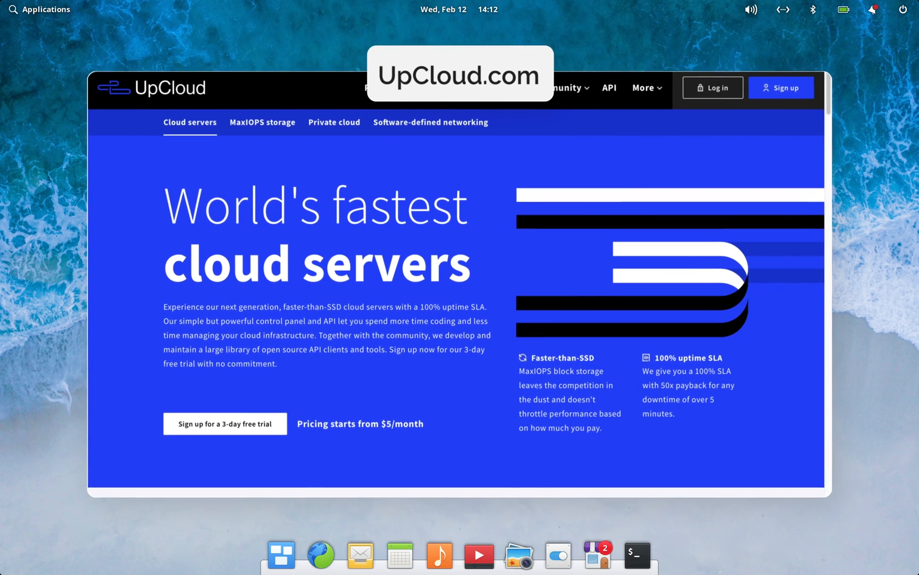
click(262, 122)
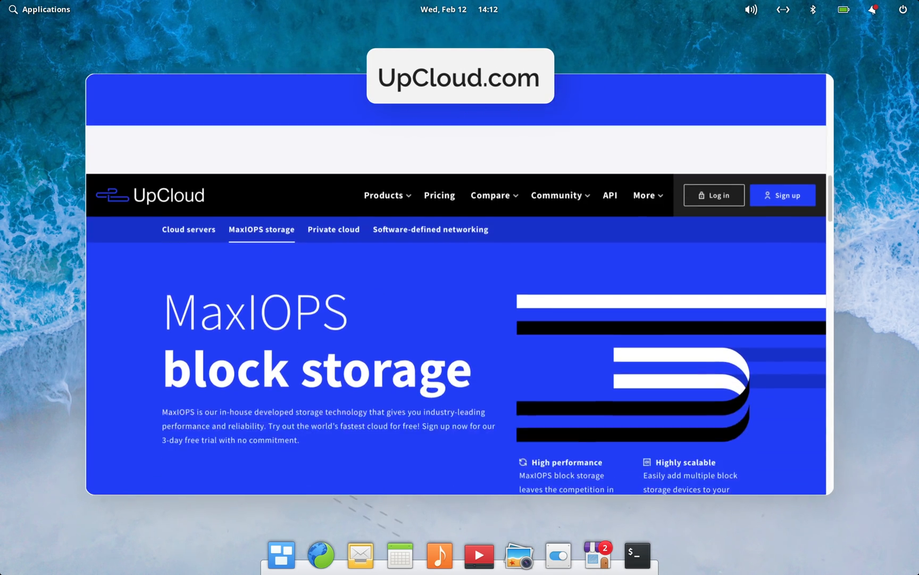
scroll(down, 3)
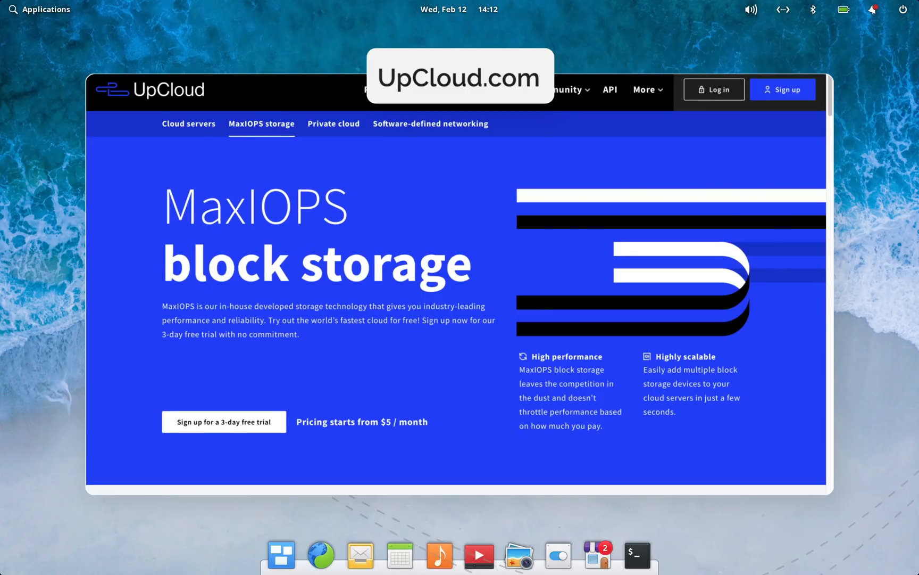
scroll(down, 3)
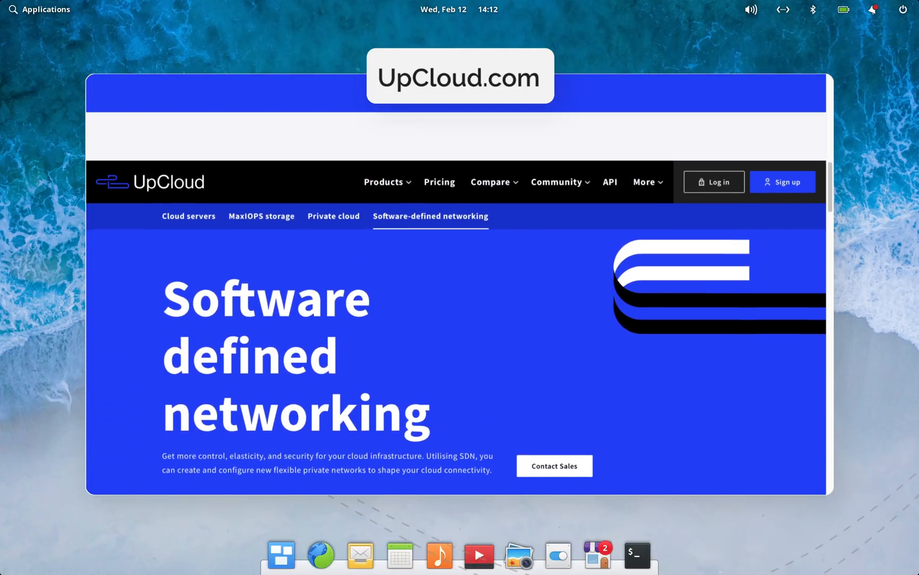
scroll(down, 3)
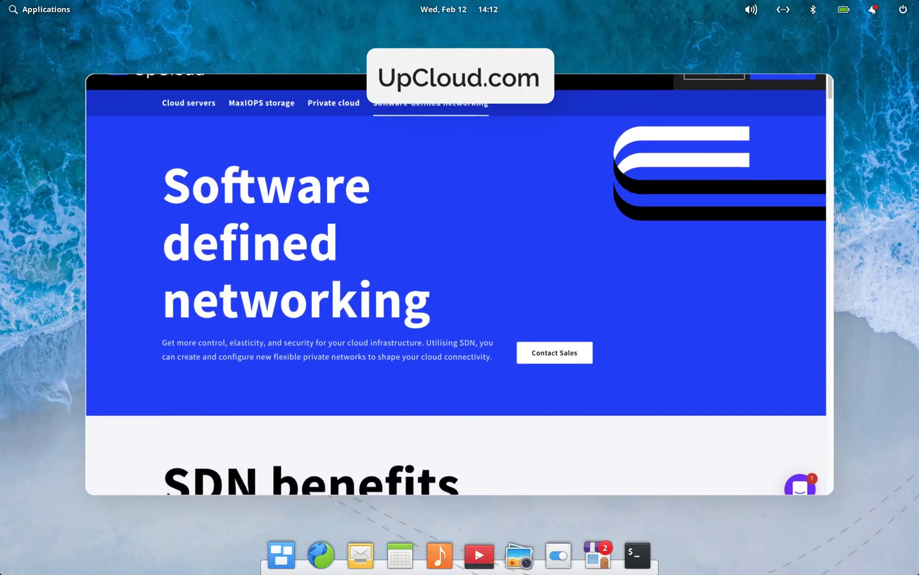
scroll(down, 3)
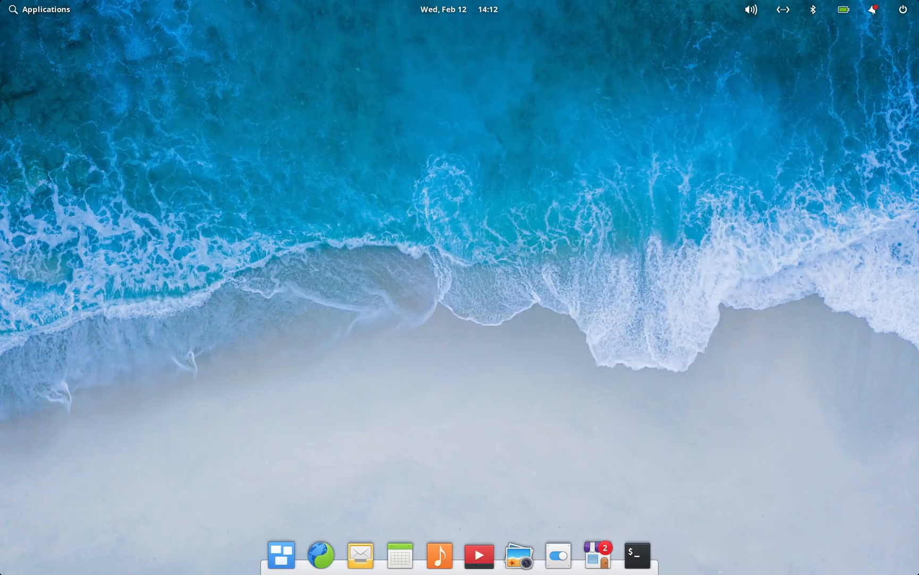
Advance the screenshot carousel and scroll down through Secure, Monitoring & Logging and CLI sections
click(320, 555)
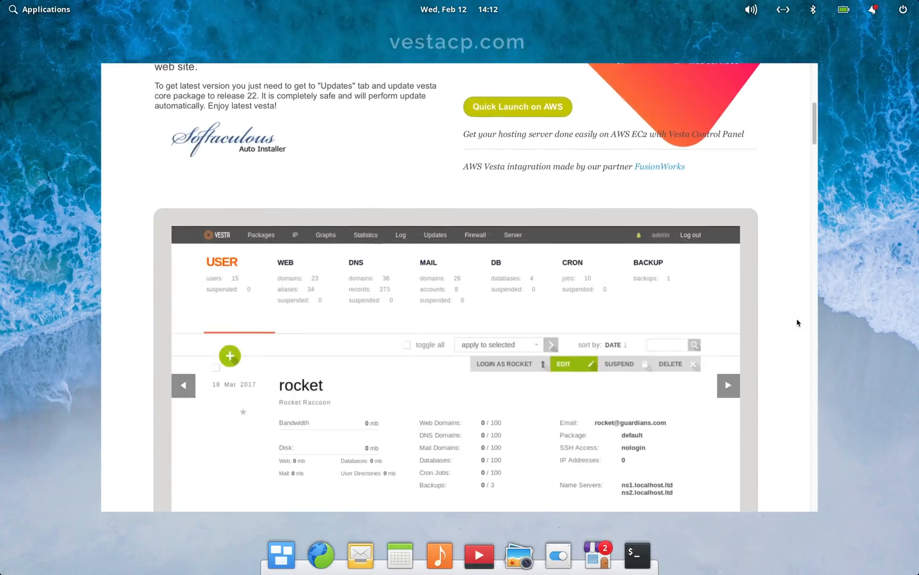
scroll(down, 3)
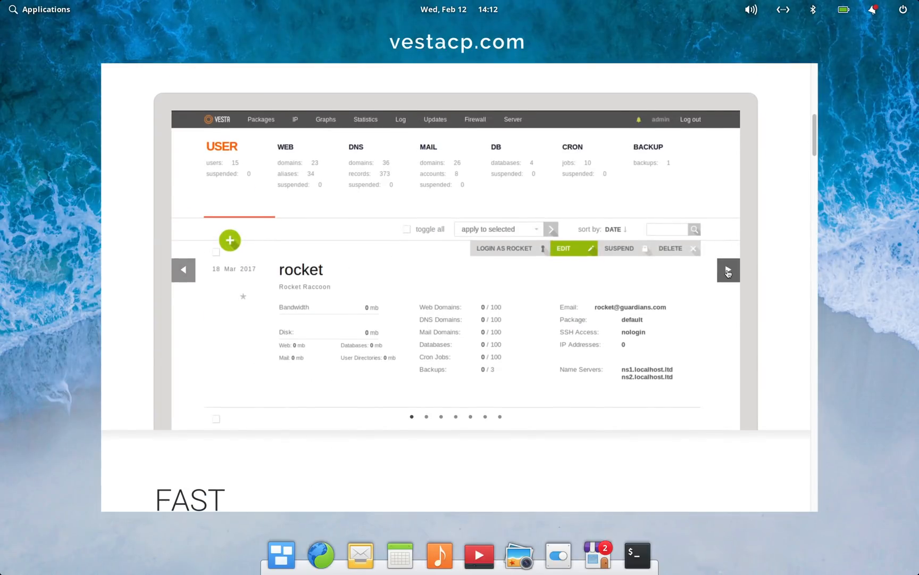
click(429, 147)
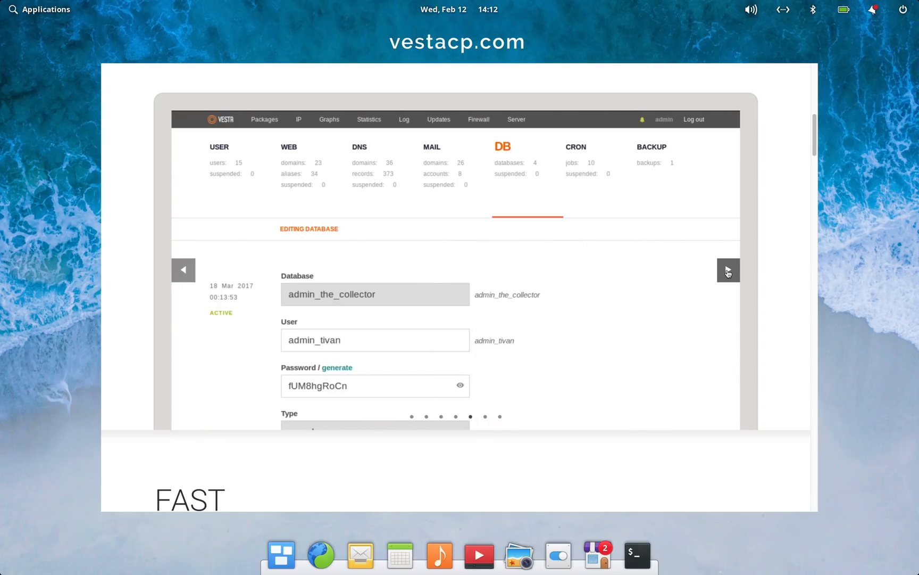
scroll(down, 3)
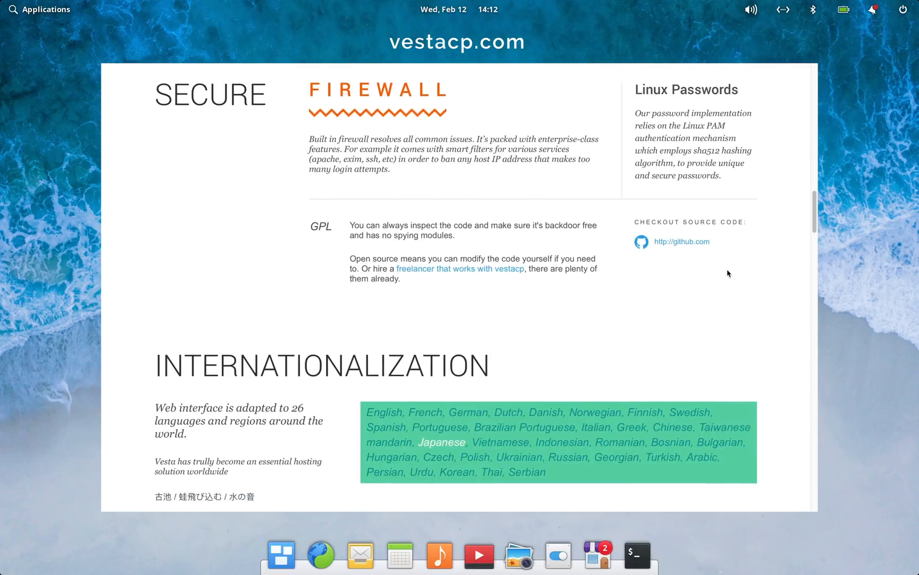
scroll(down, 3)
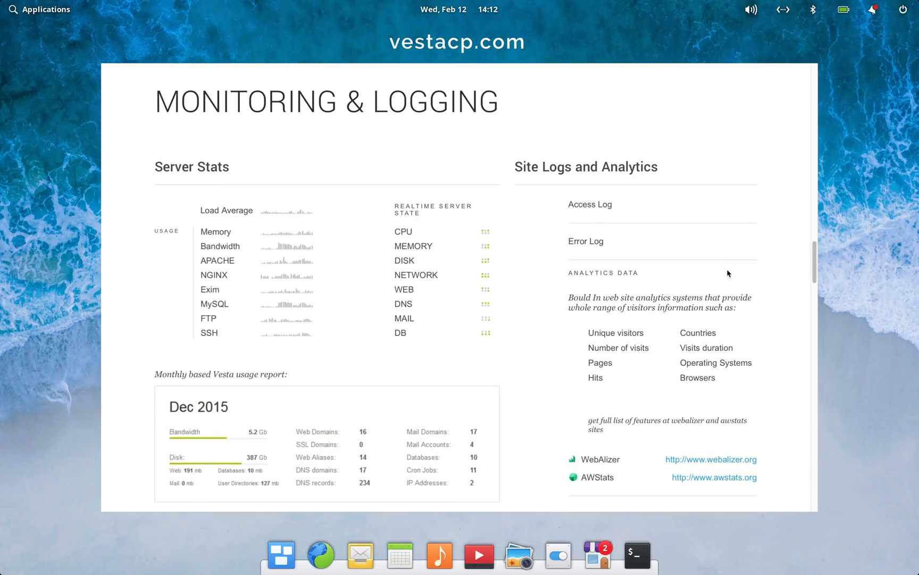
scroll(down, 3)
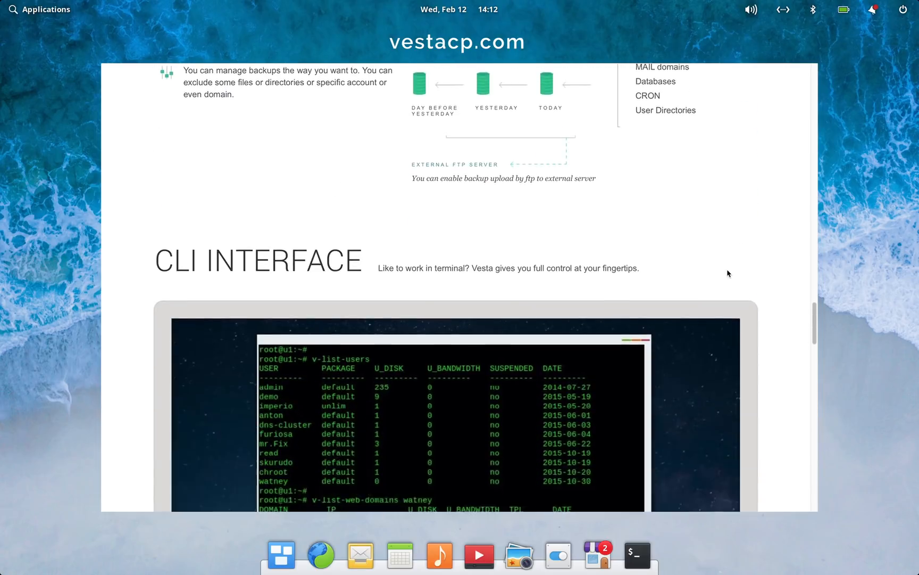
scroll(down, 3)
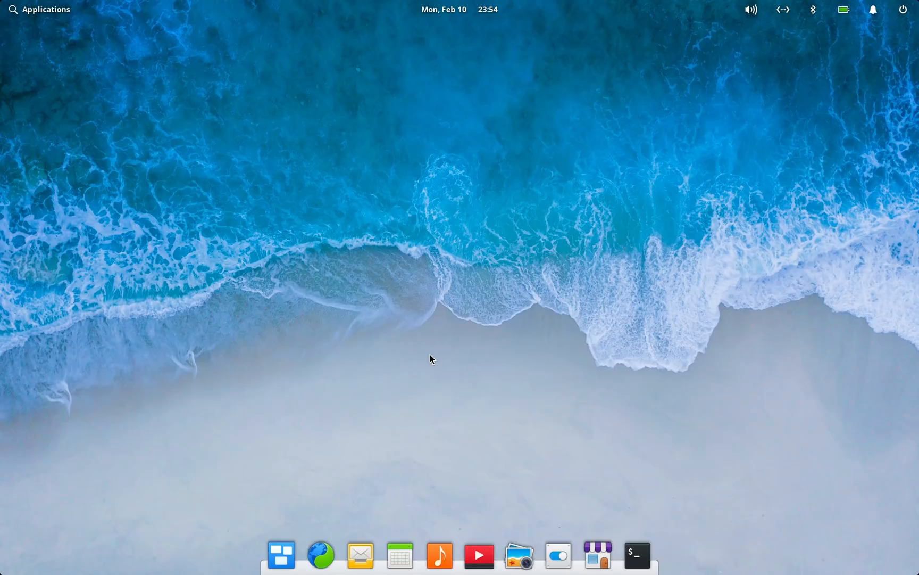
mouse_move(320, 554)
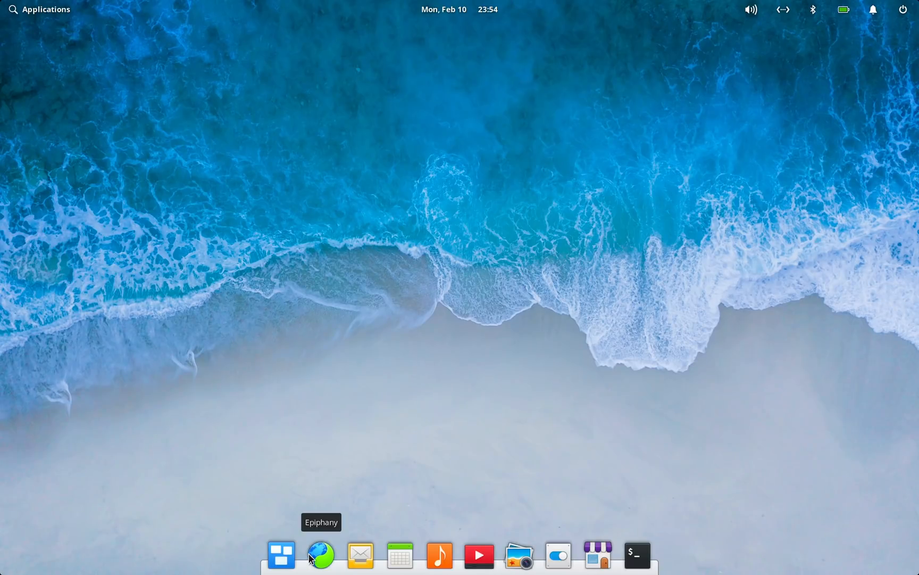
Start UpCloud sign-up in the browser and enter username xpstech
click(319, 554)
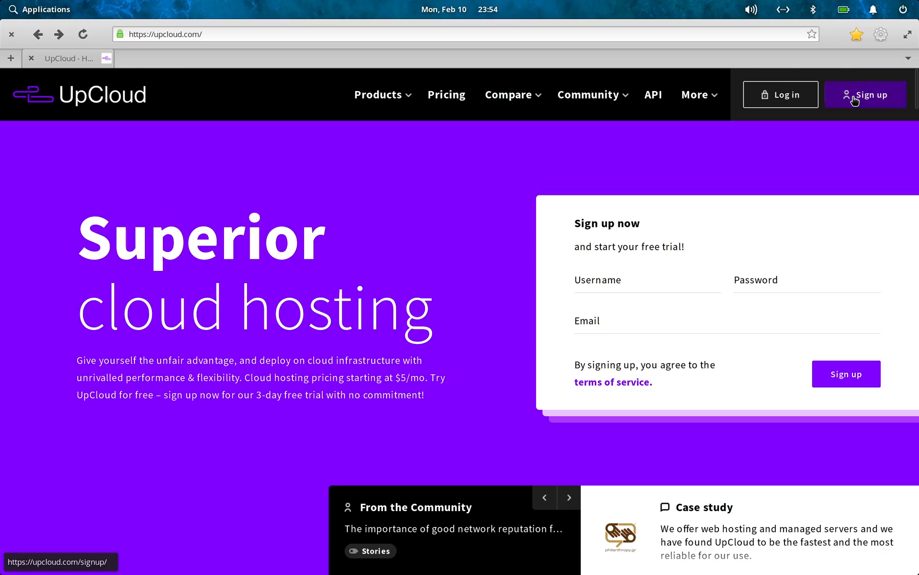
click(865, 95)
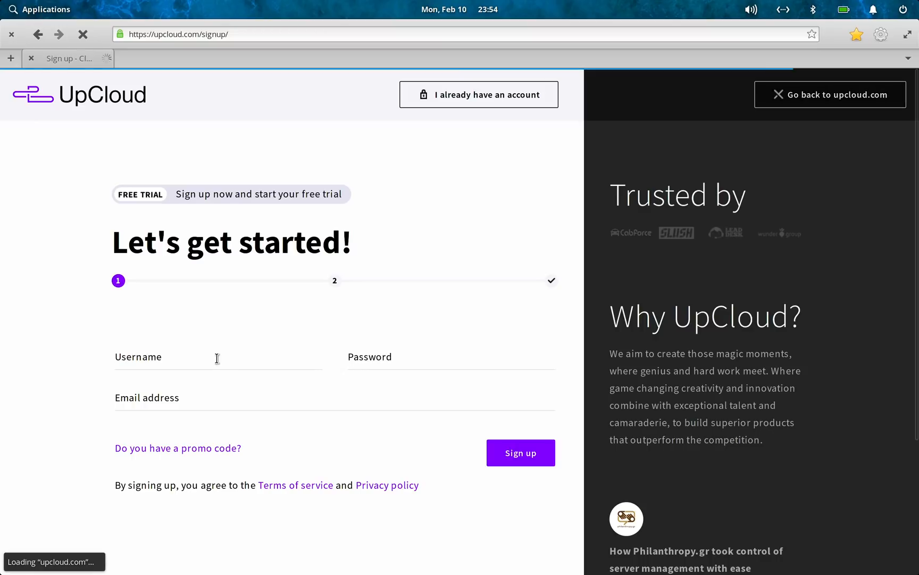
click(217, 358)
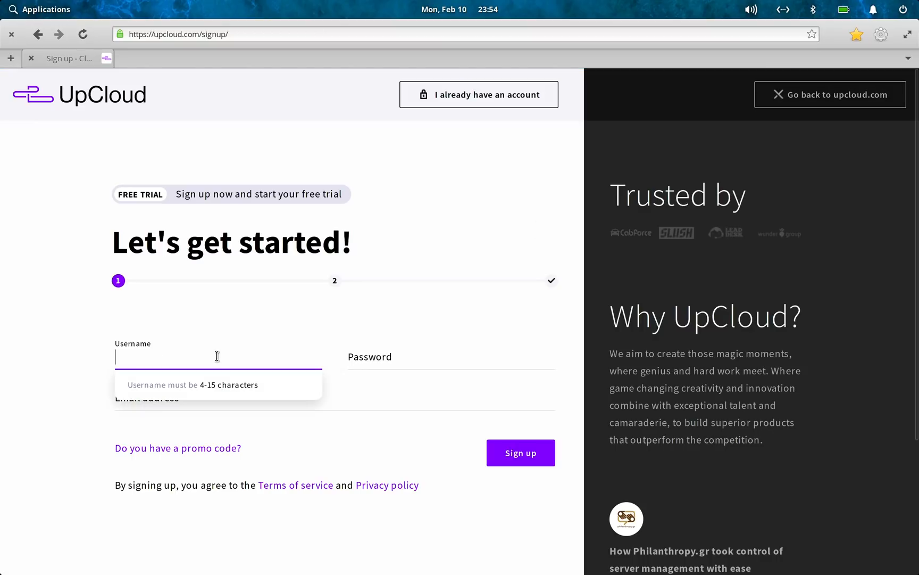
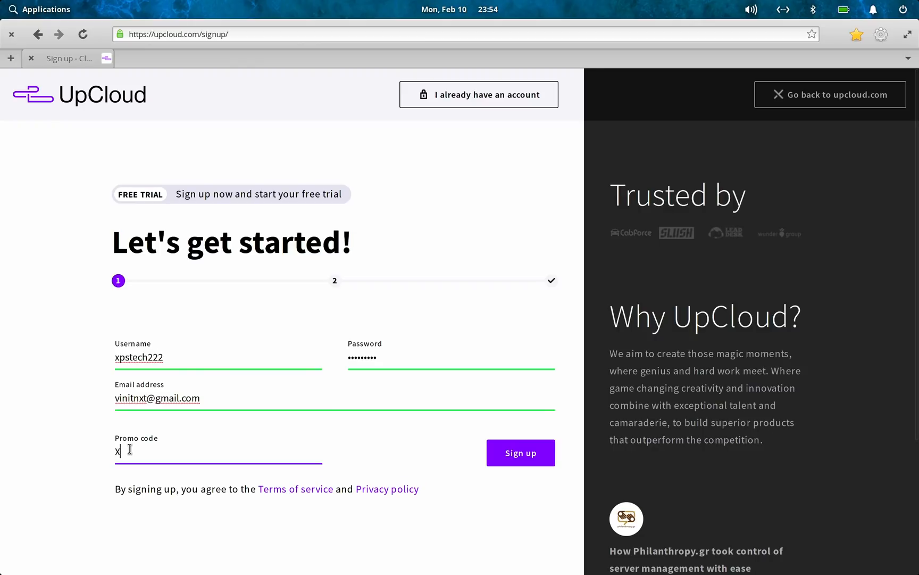
Apply promo code XPSTECH, submit the account, and begin filling in billing details
text(XPSTECH)
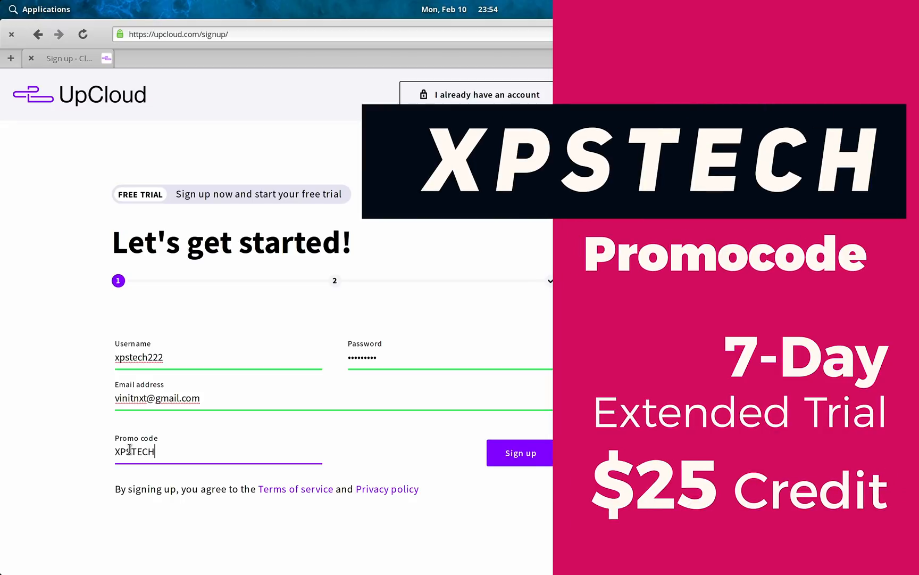
mouse_move(407, 466)
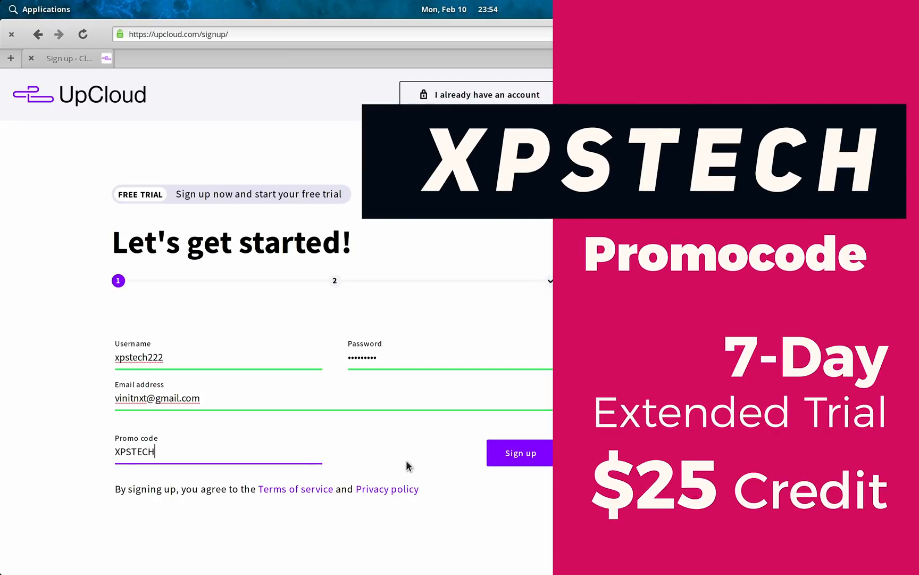
click(519, 452)
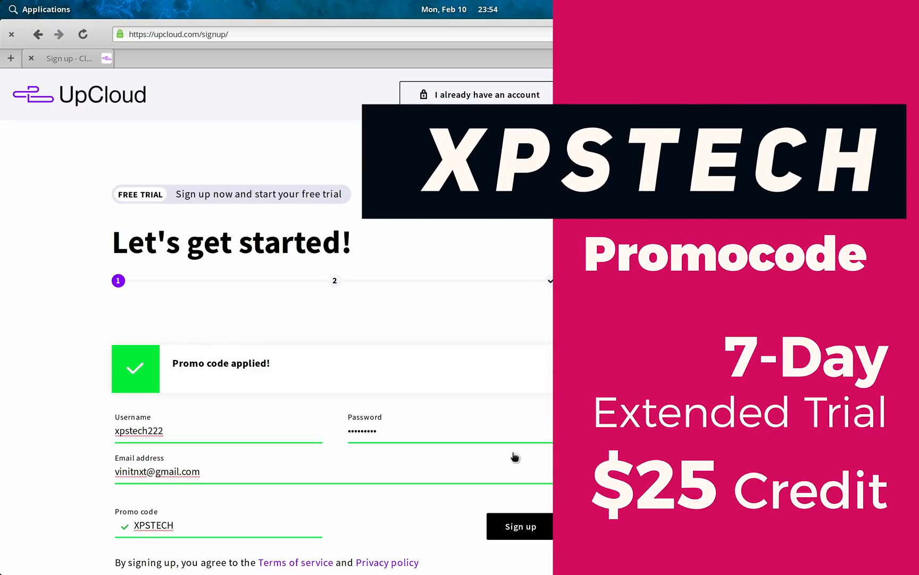
click(518, 526)
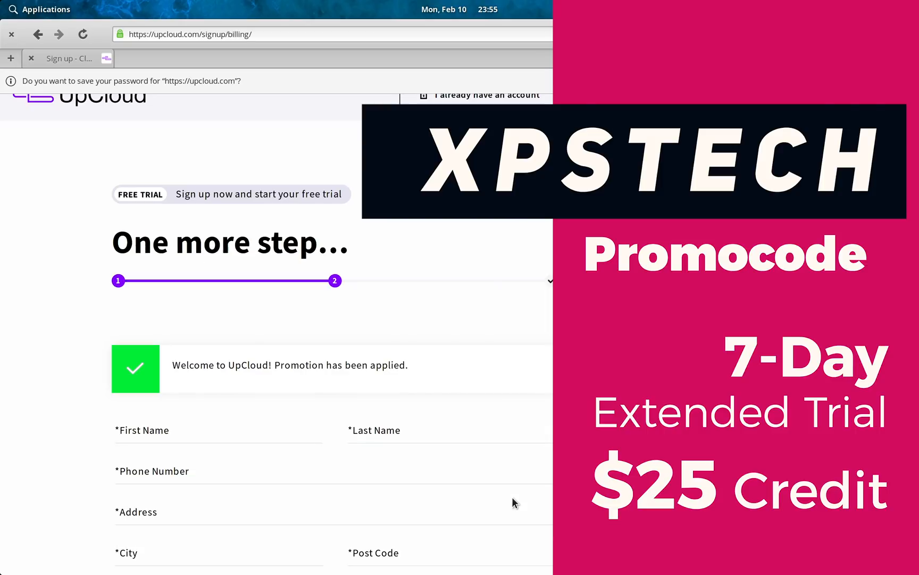
scroll(down, 3)
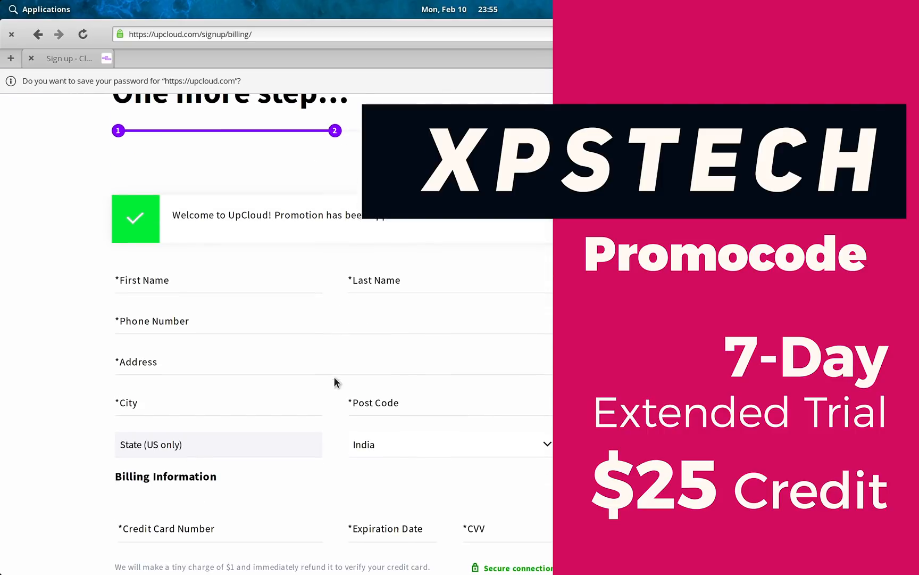
click(217, 280)
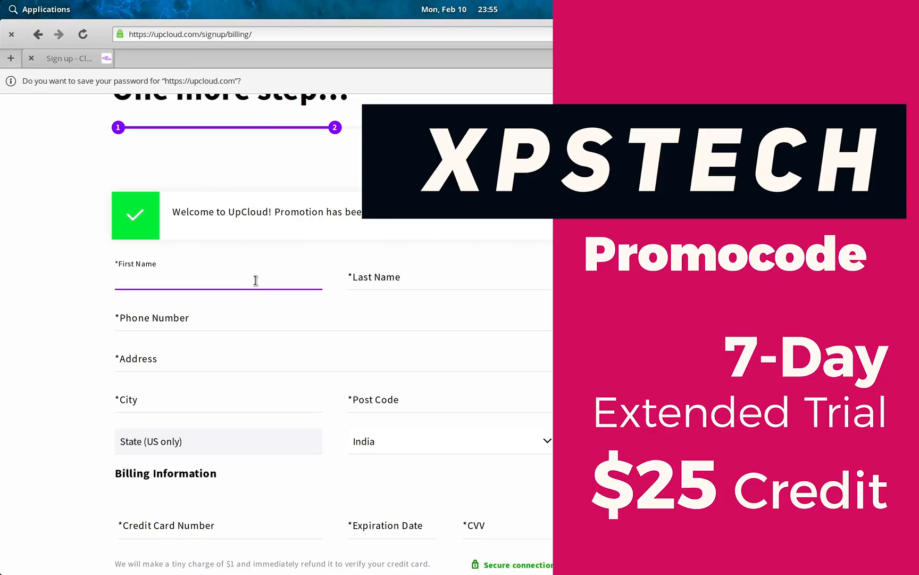
scroll(down, 3)
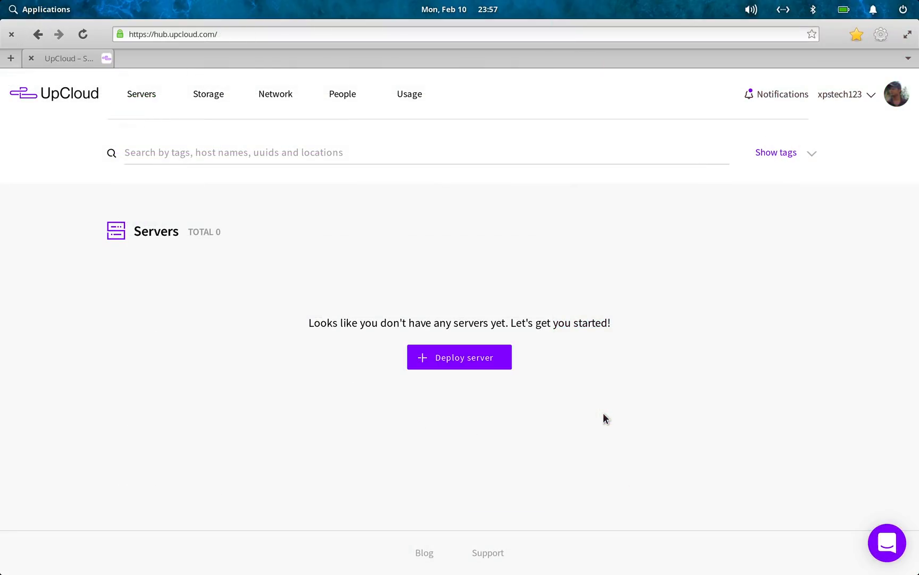
mouse_move(602, 416)
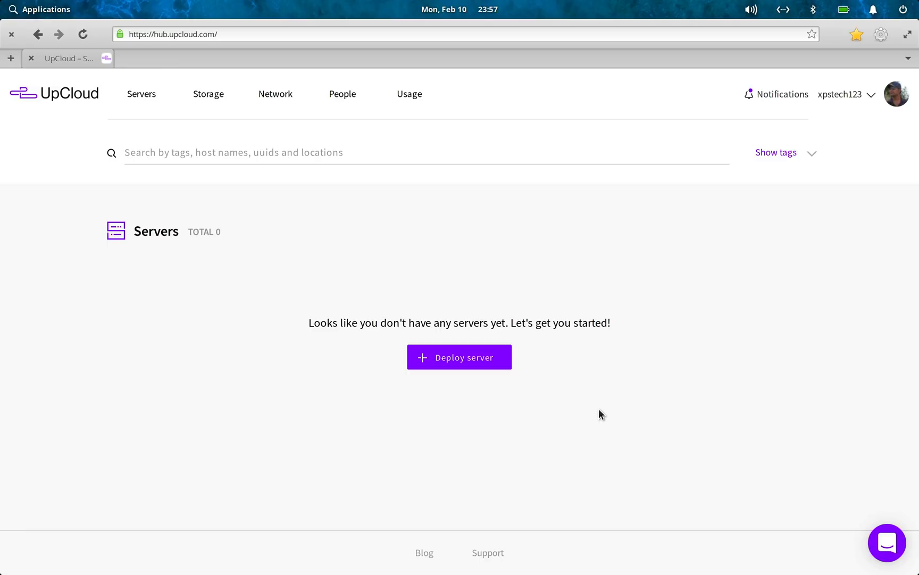
Begin a new server deployment in UK-LON1 with the $5 monthly simple plan
click(458, 357)
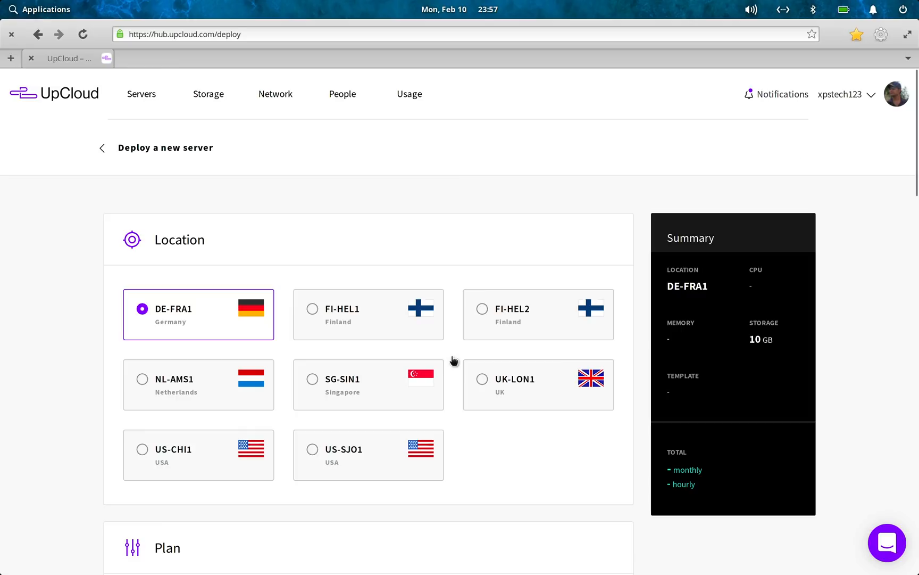
mouse_move(584, 432)
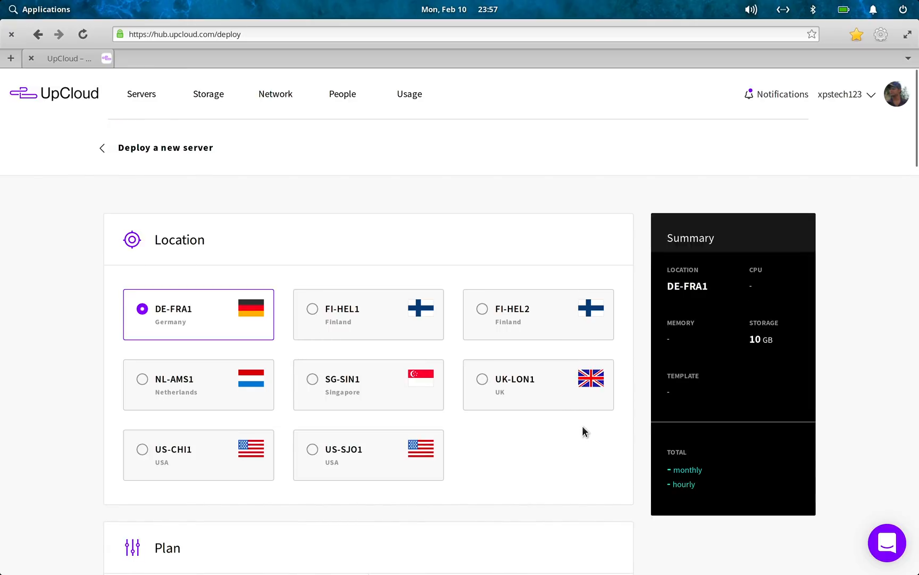
scroll(down, 3)
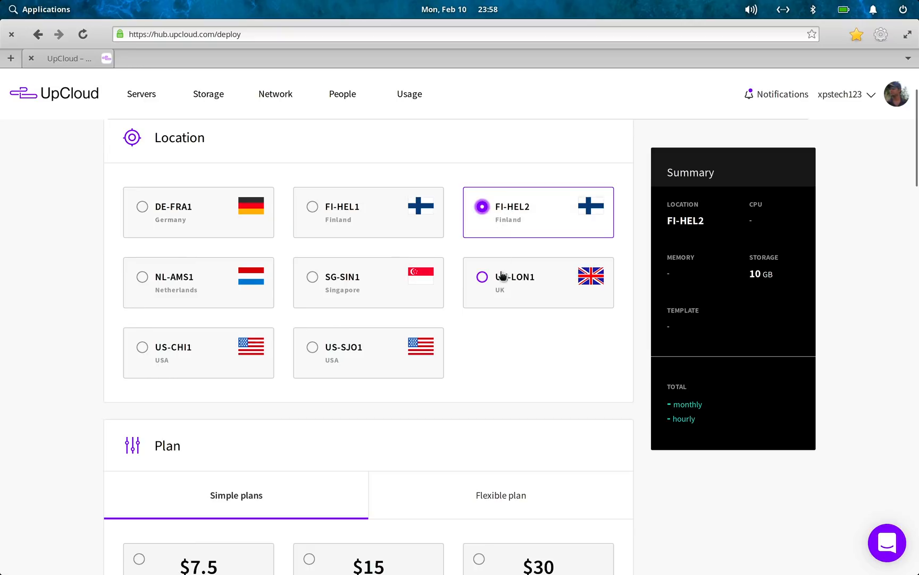
mouse_move(392, 230)
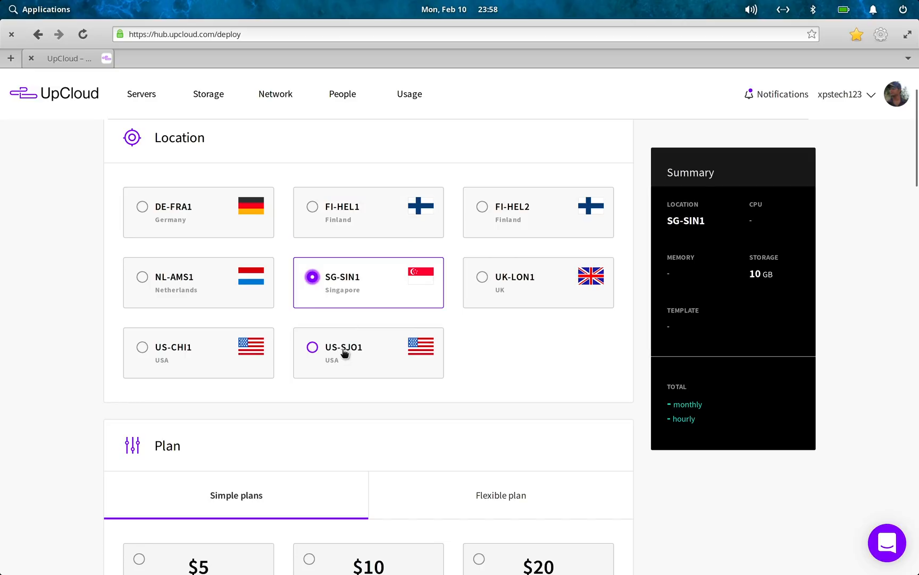
click(538, 282)
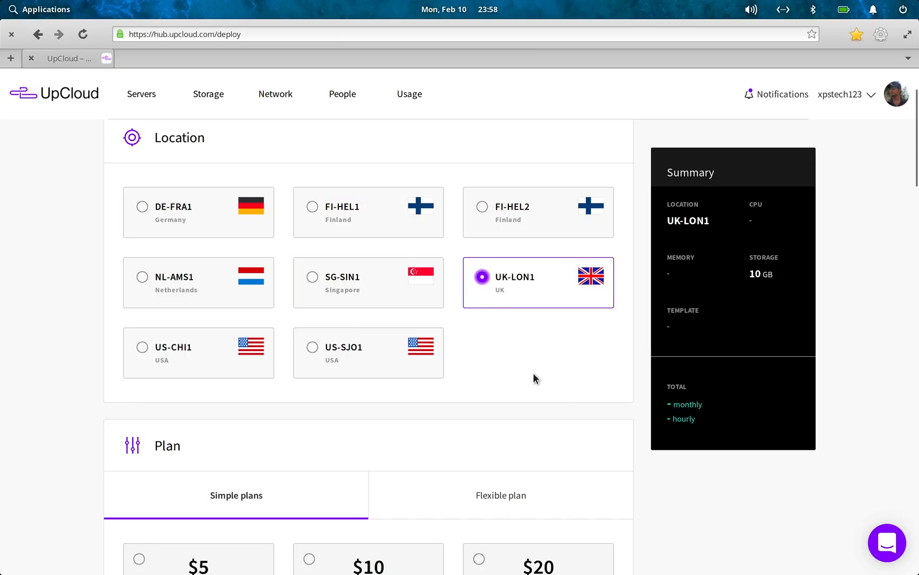
scroll(down, 3)
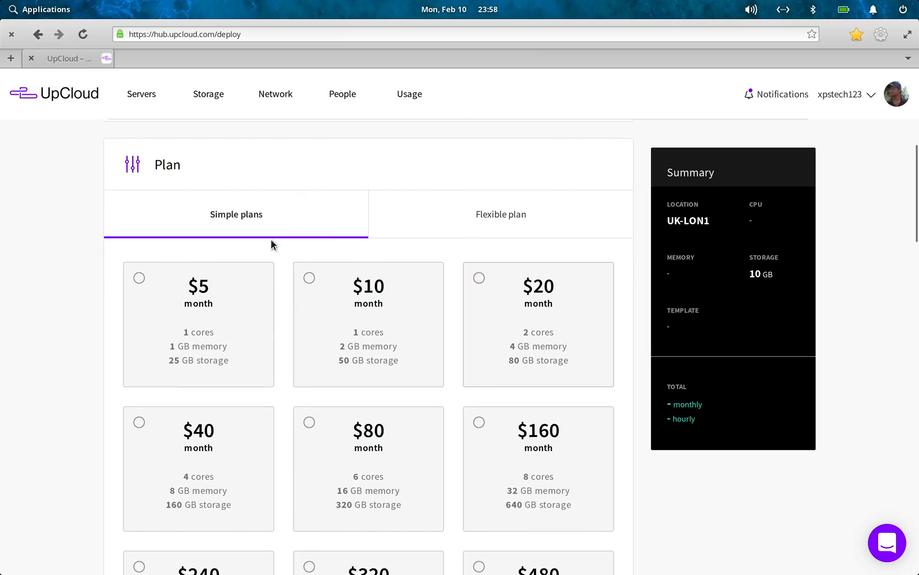
click(198, 324)
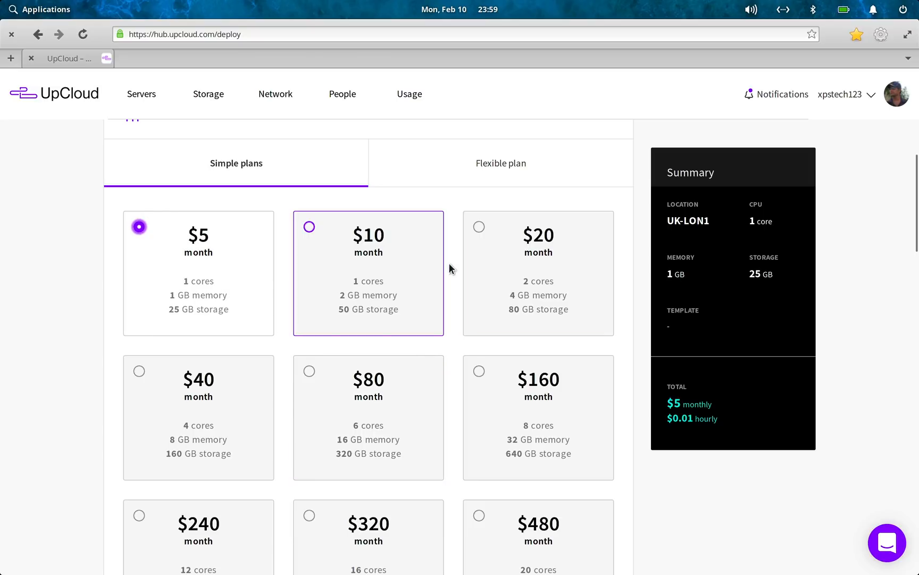
click(500, 163)
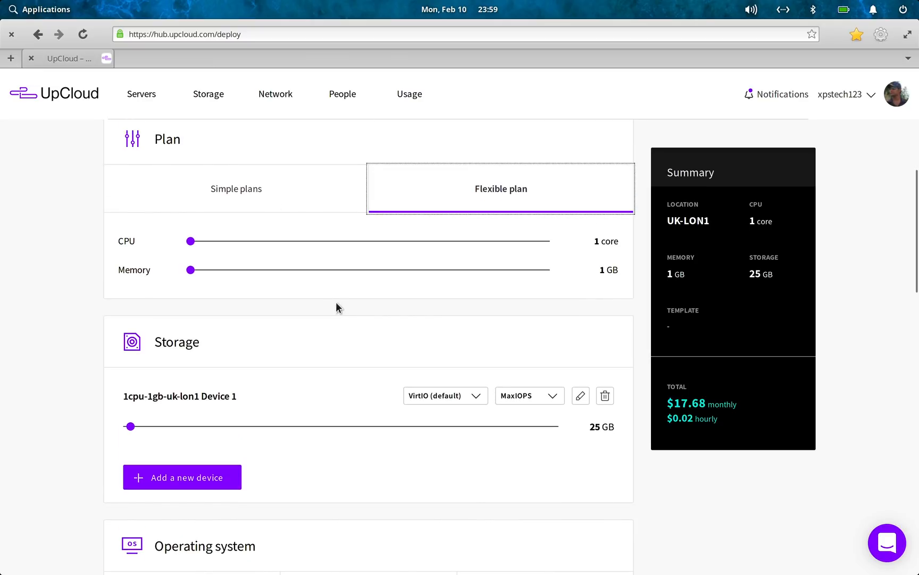
click(236, 188)
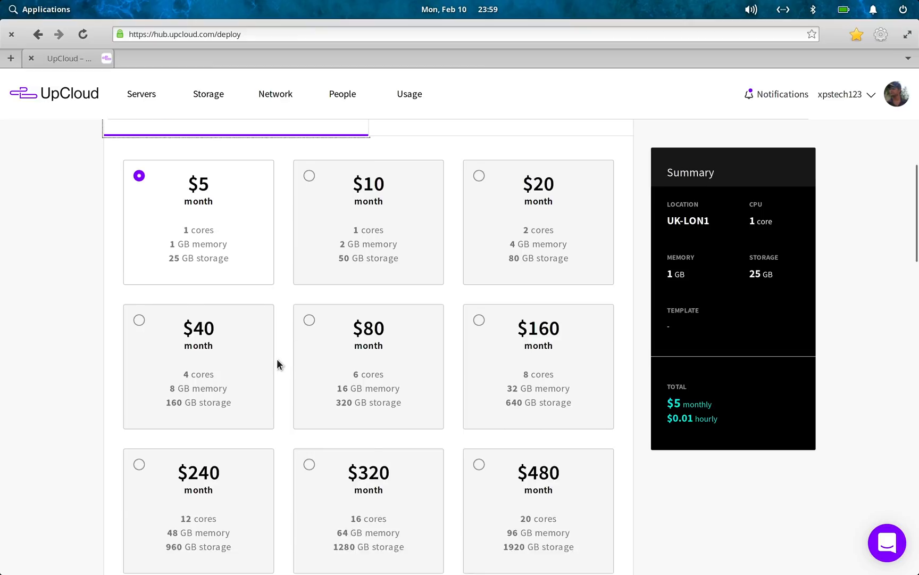
Choose Ubuntu Server 18.04 LTS, set hostname xpstechvps and deploy the server
scroll(down, 3)
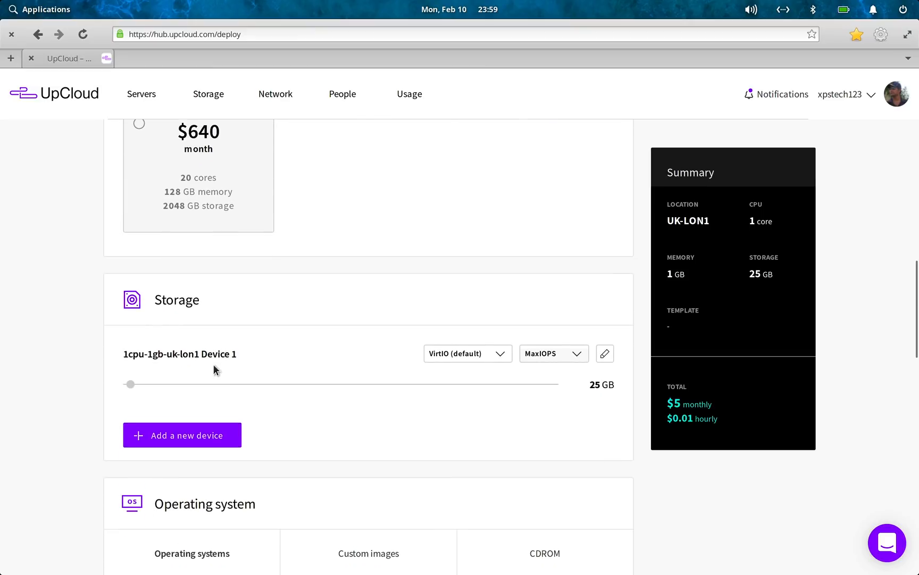
mouse_move(442, 384)
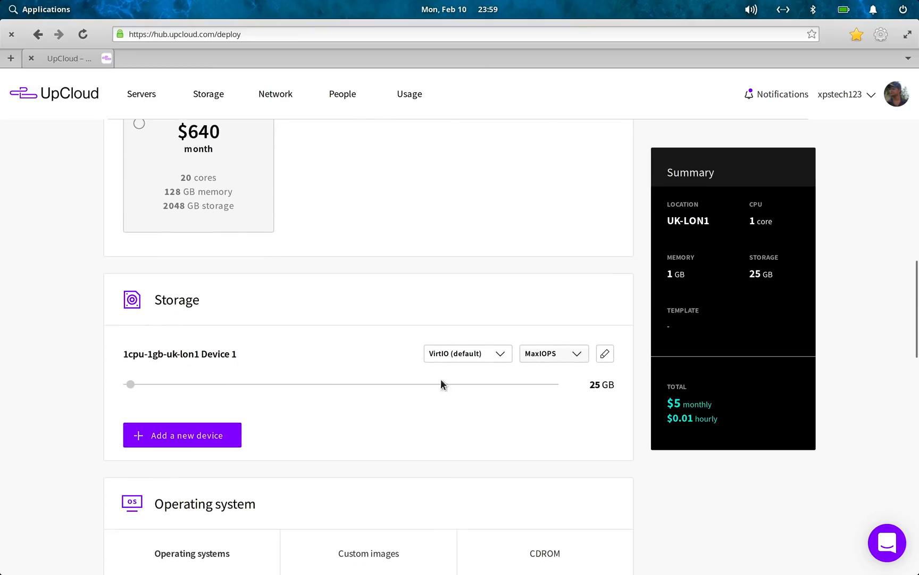
scroll(down, 3)
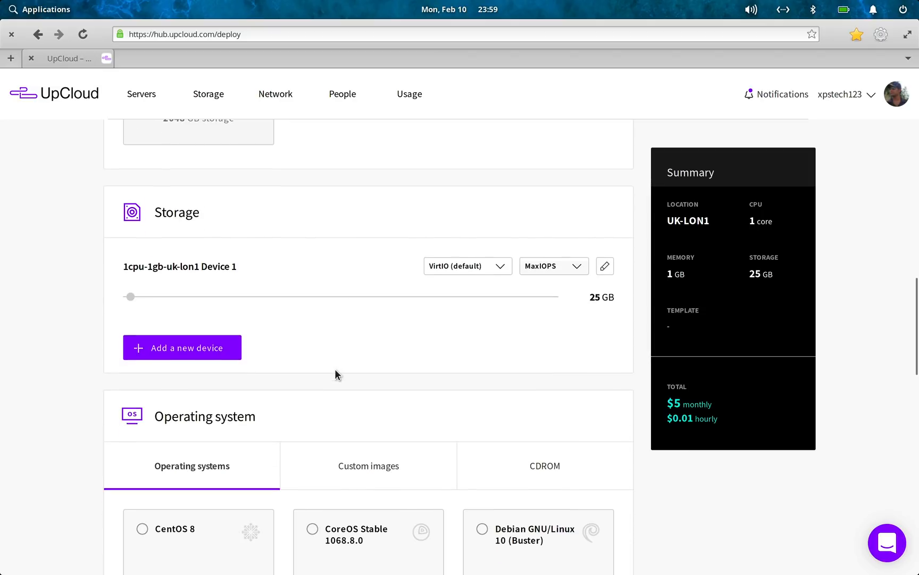
scroll(down, 3)
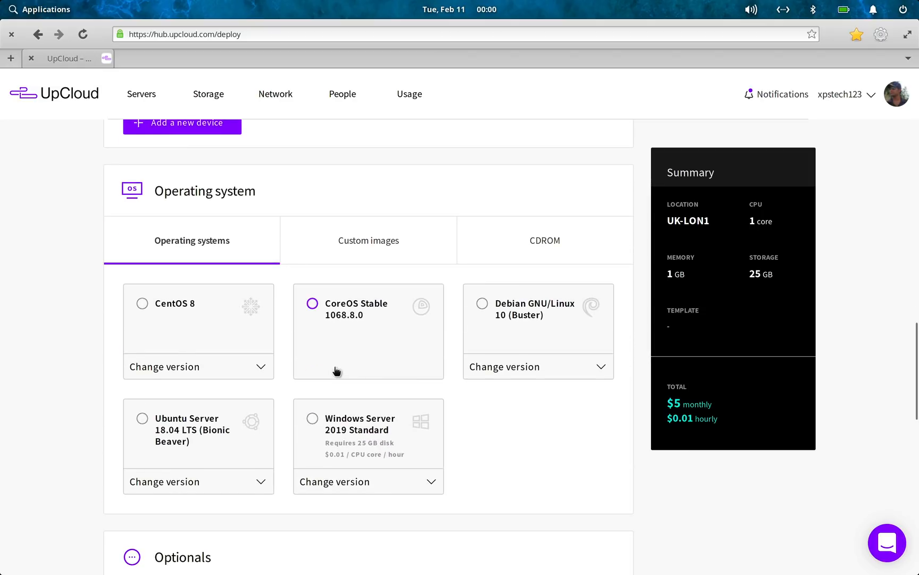
scroll(down, 3)
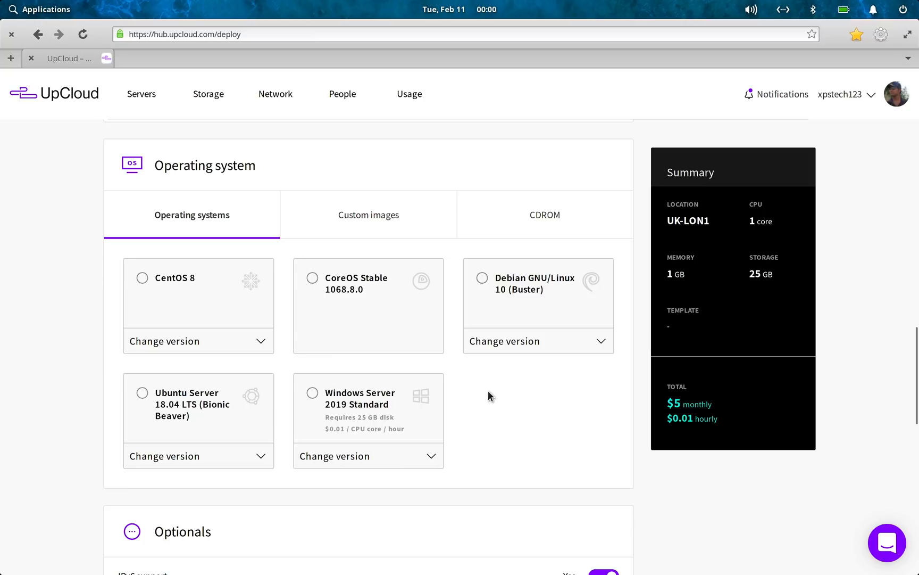
mouse_move(318, 291)
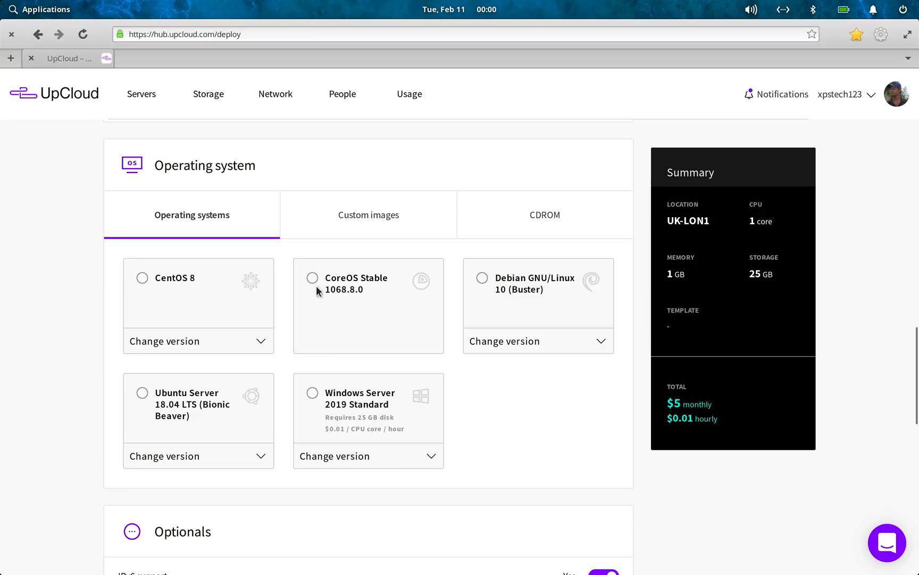
click(142, 393)
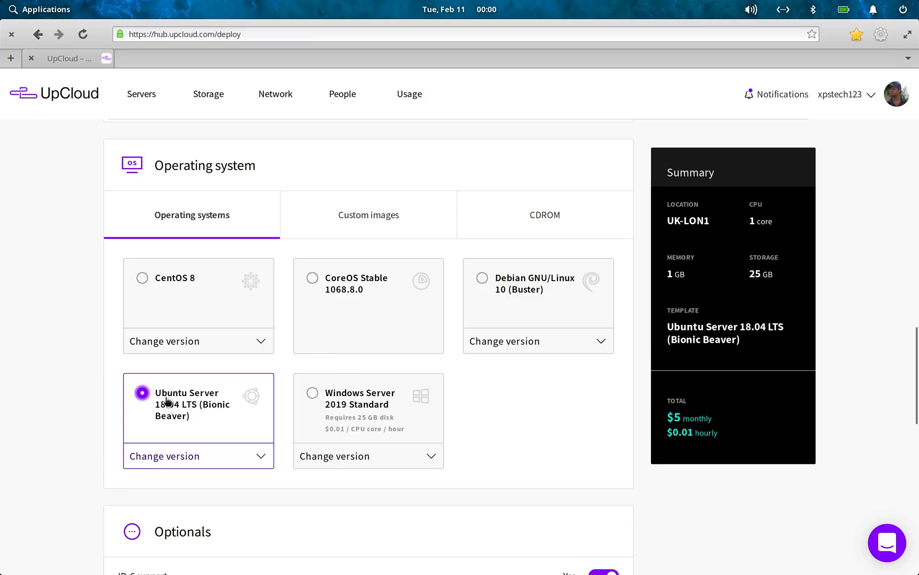
scroll(down, 3)
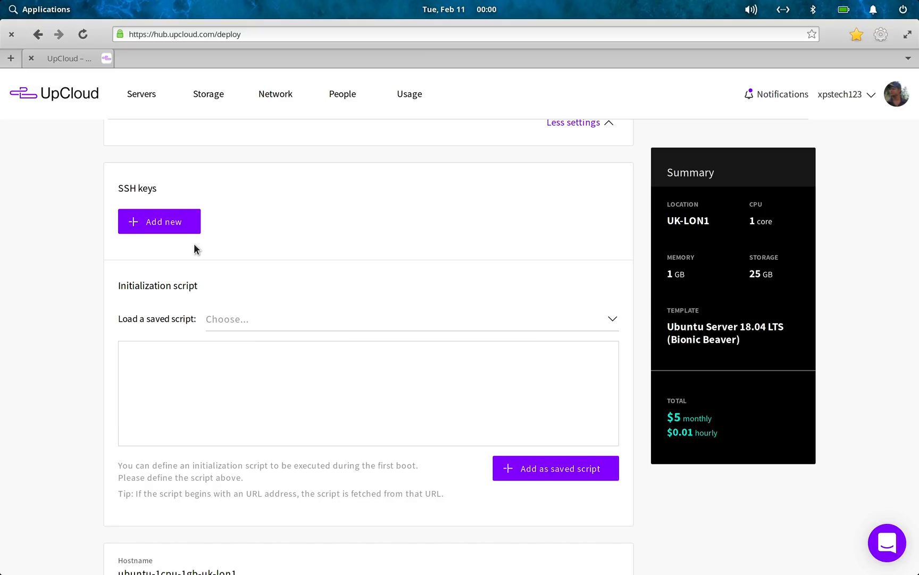
scroll(down, 3)
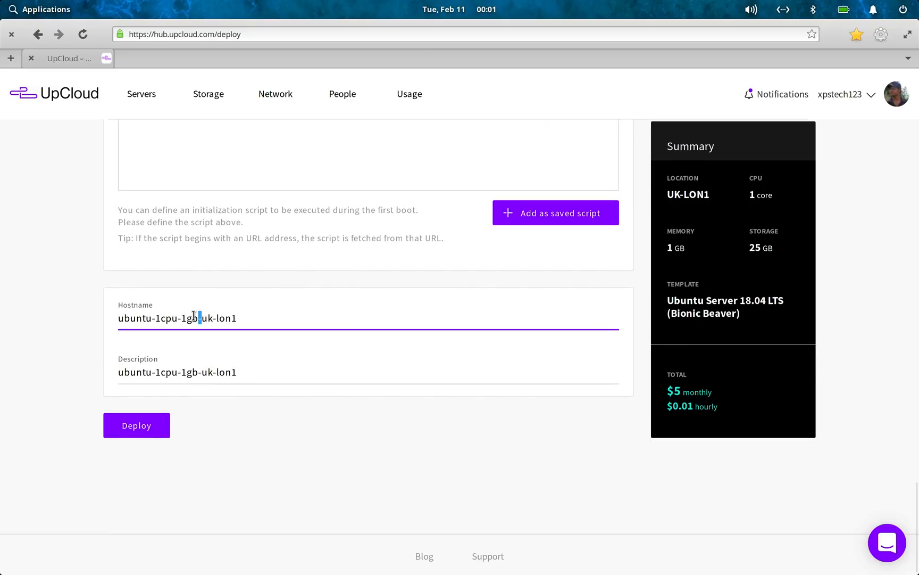
text(xpstechvps)
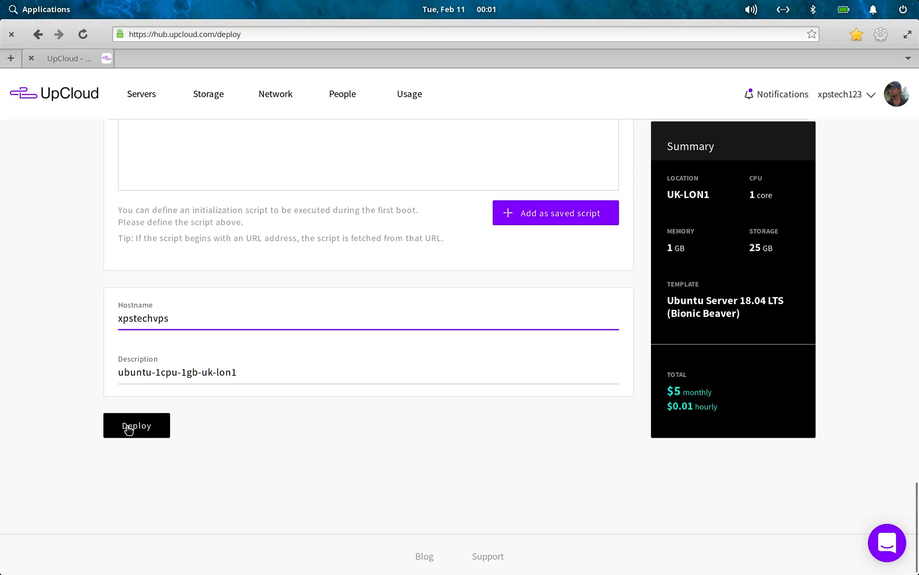
click(137, 424)
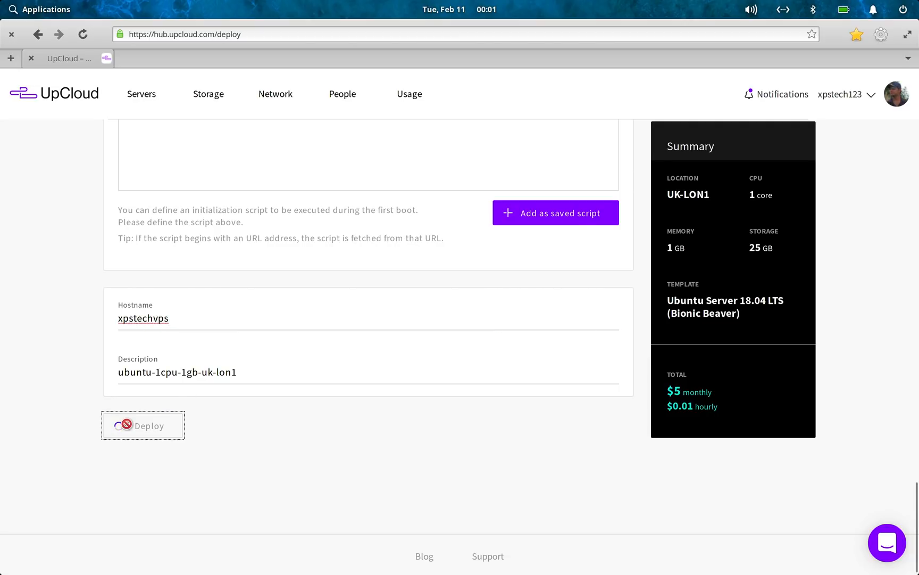
click(143, 425)
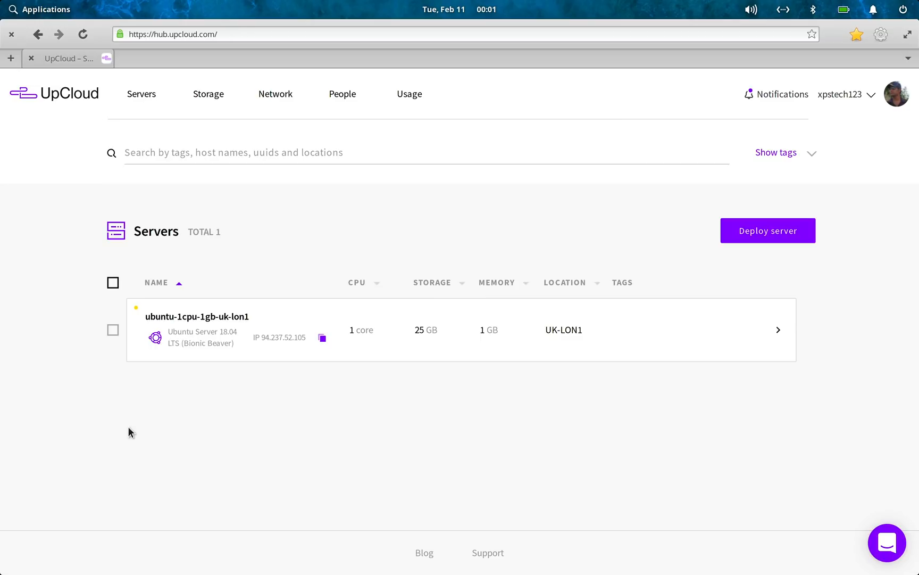
View the deployment notification and the new server's overview, then launch Terminal
click(783, 94)
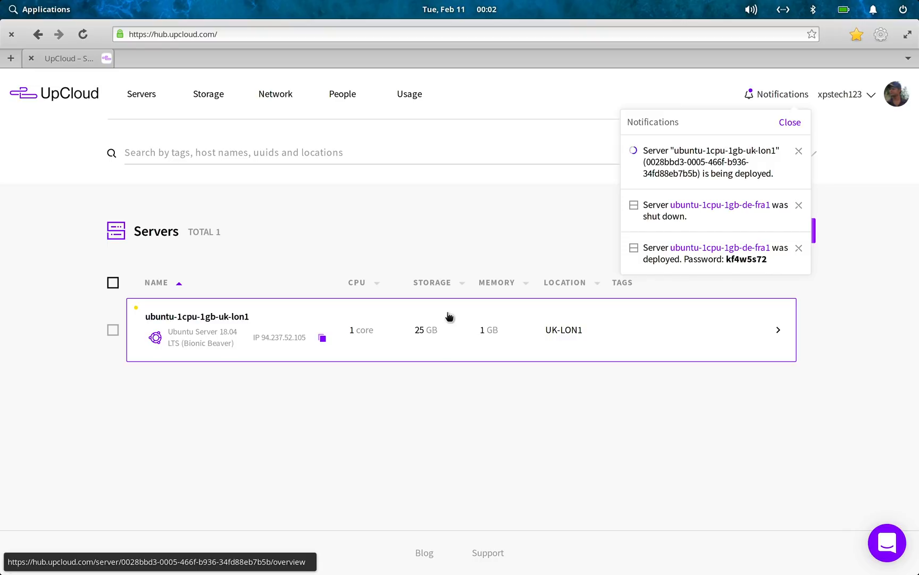
click(196, 316)
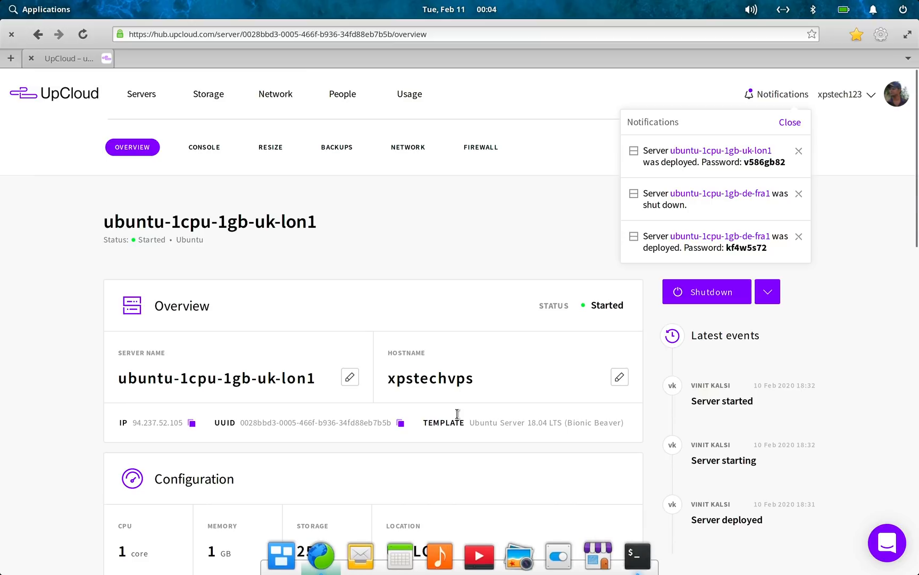
click(637, 555)
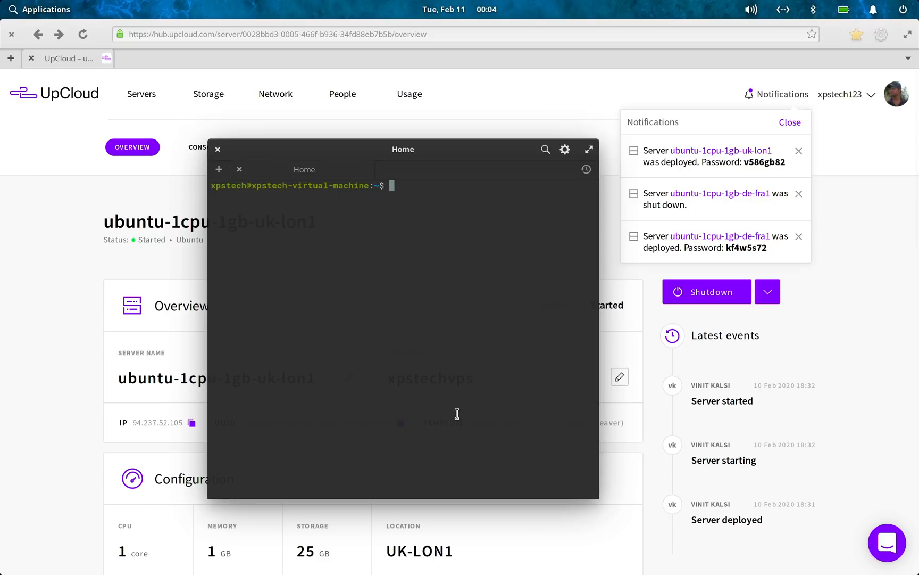
SSH into the VPS as root and run apt update and dist-upgrade
text(sudo ssh root@)
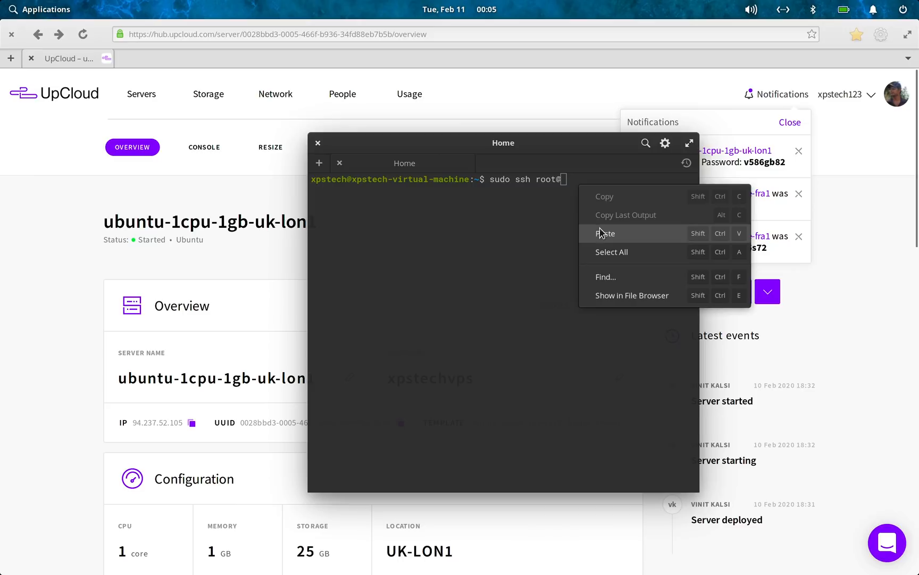
click(605, 233)
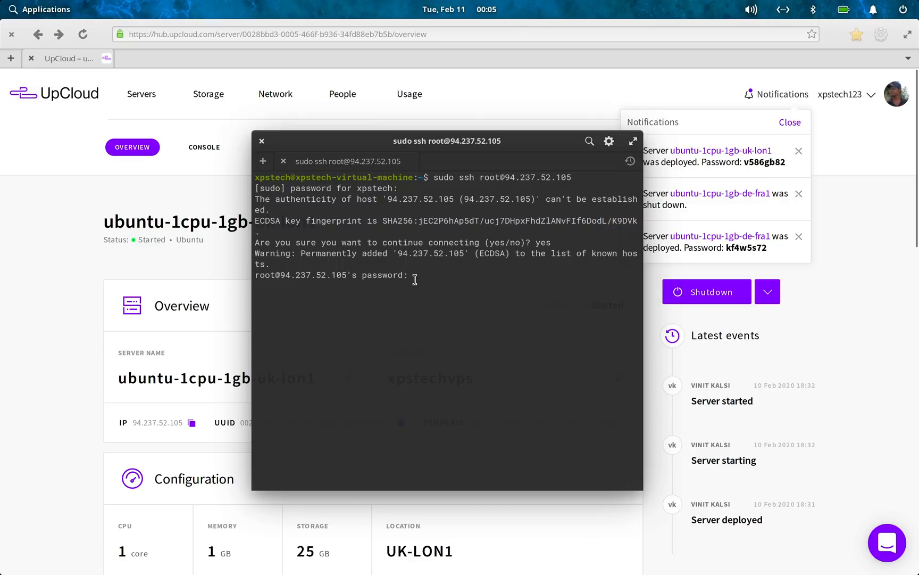
text(sudo apt-)
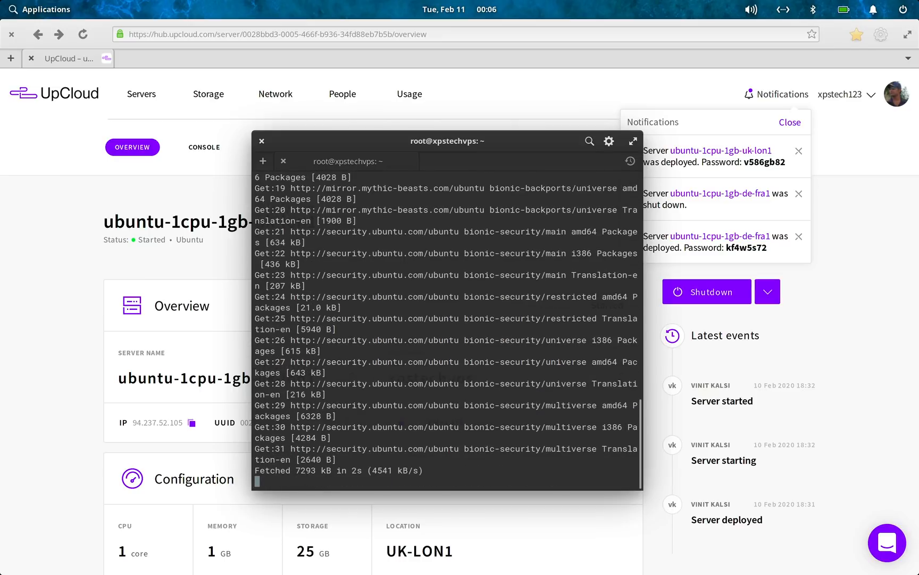
text(apt dist-upgrade)
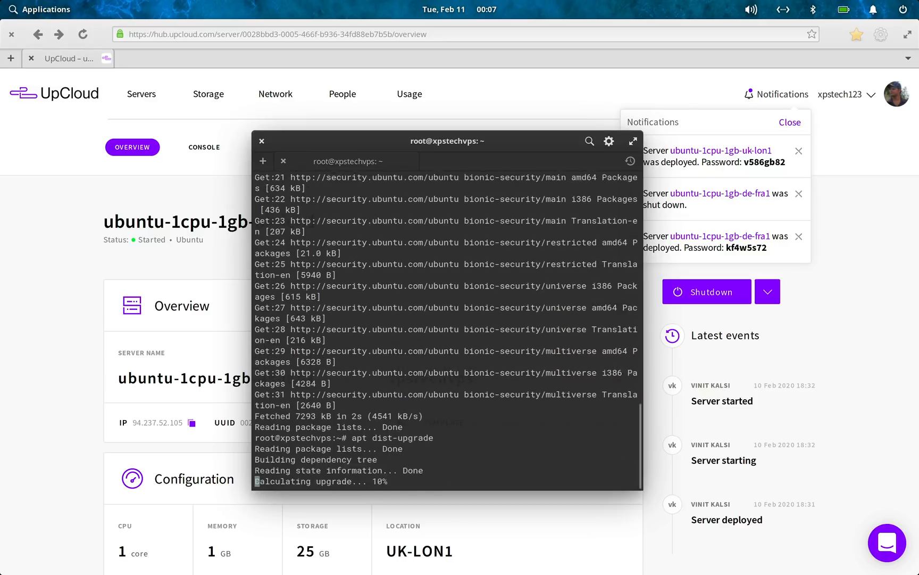
text(y)
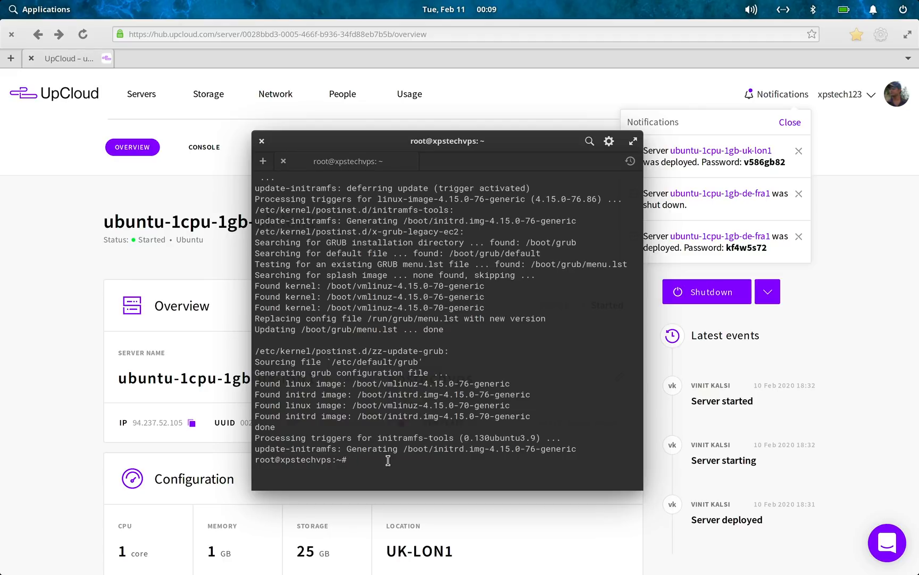
Create user xpstech with adduser and add it to the sudo group
text(add)
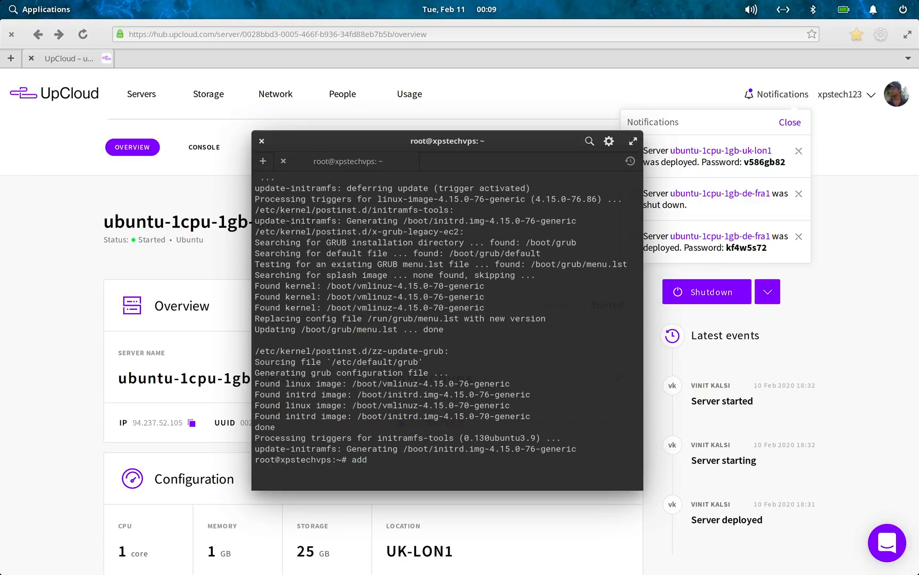
text(user xpstech)
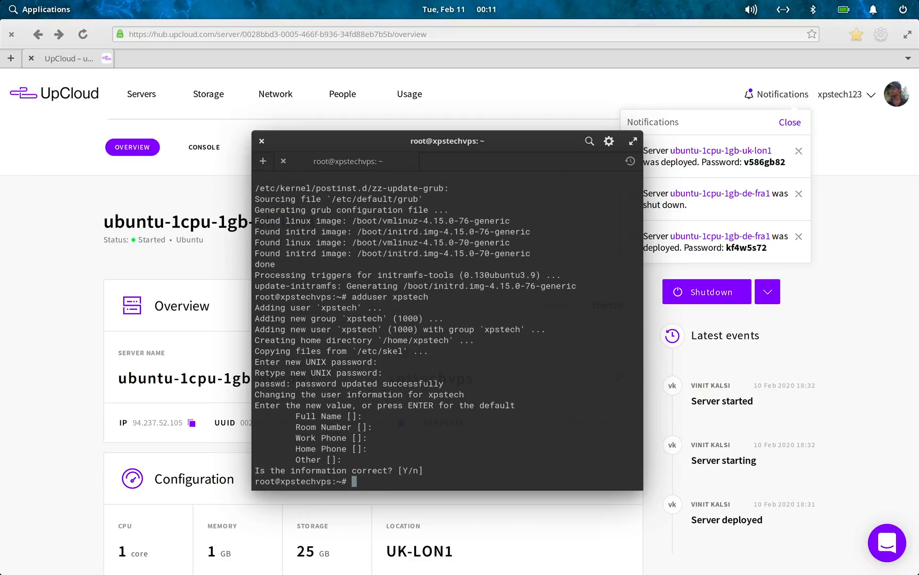
text(adduser)
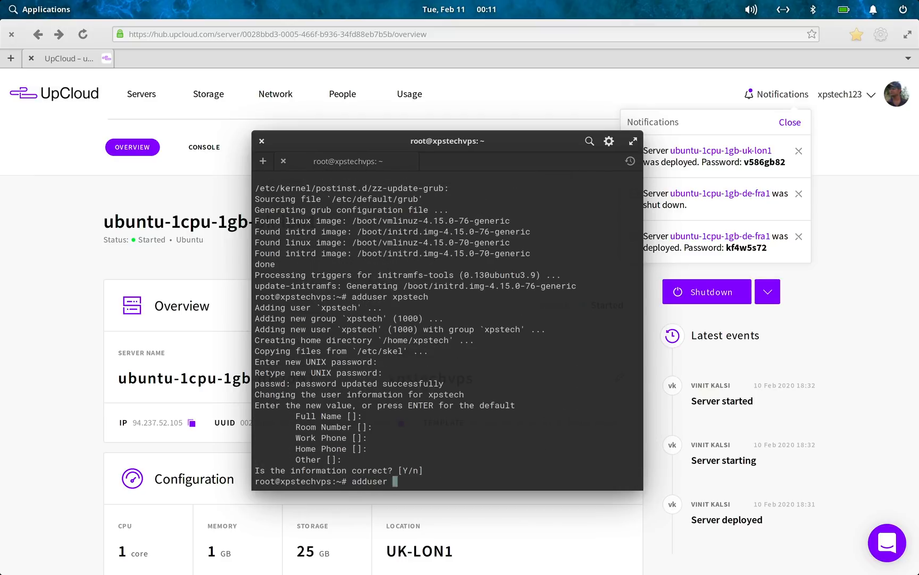
text(xpstech sudo)
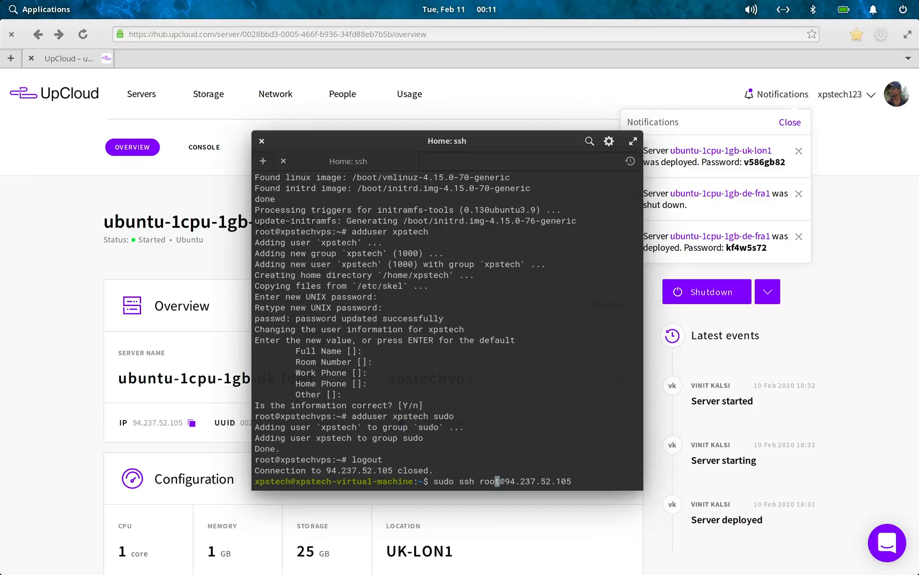
Log in as xpstech to test the account, log out, reconnect as root and look up Vesta
key(Return)
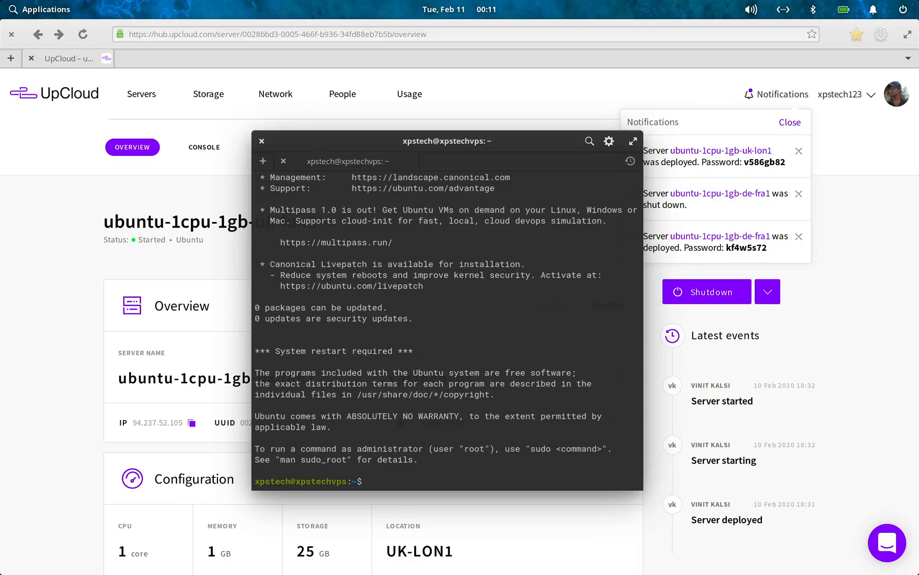
click(369, 481)
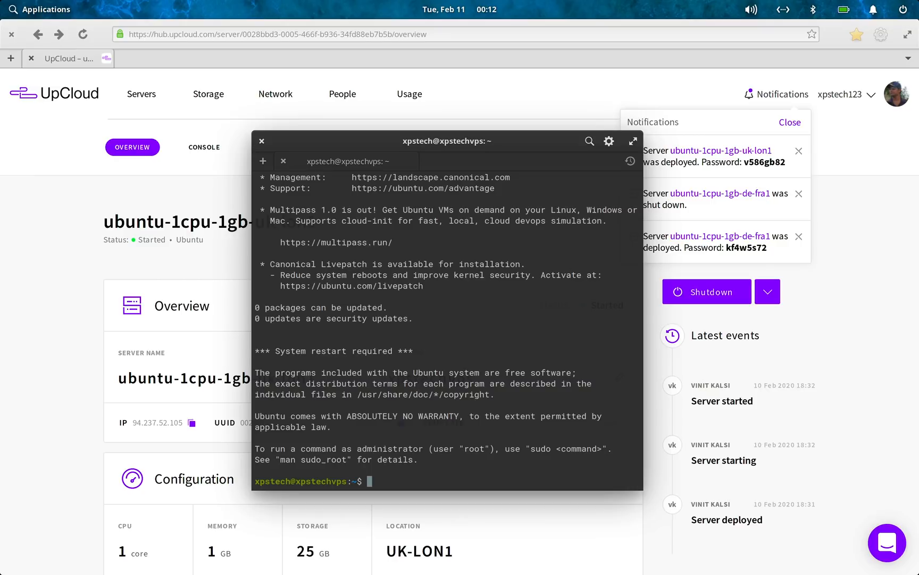
mouse_move(391, 472)
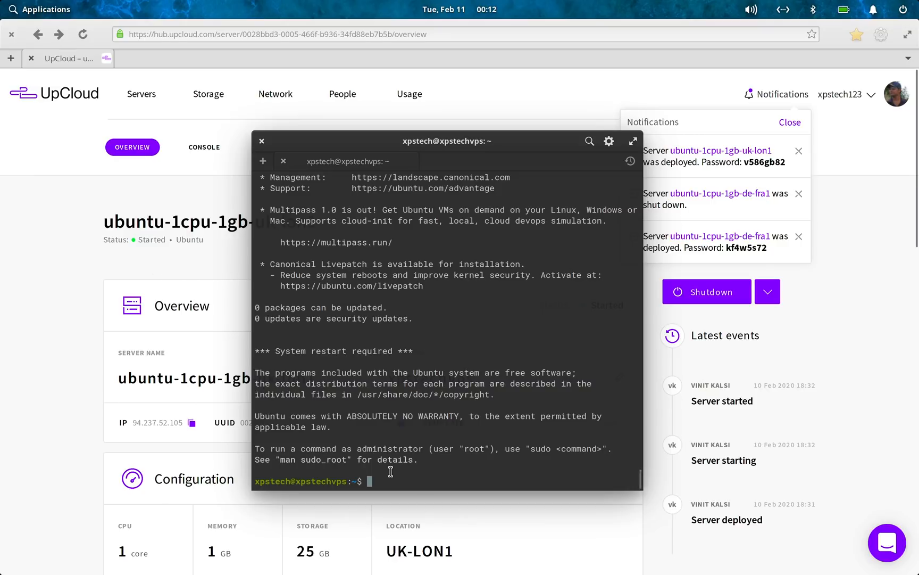
text(logout)
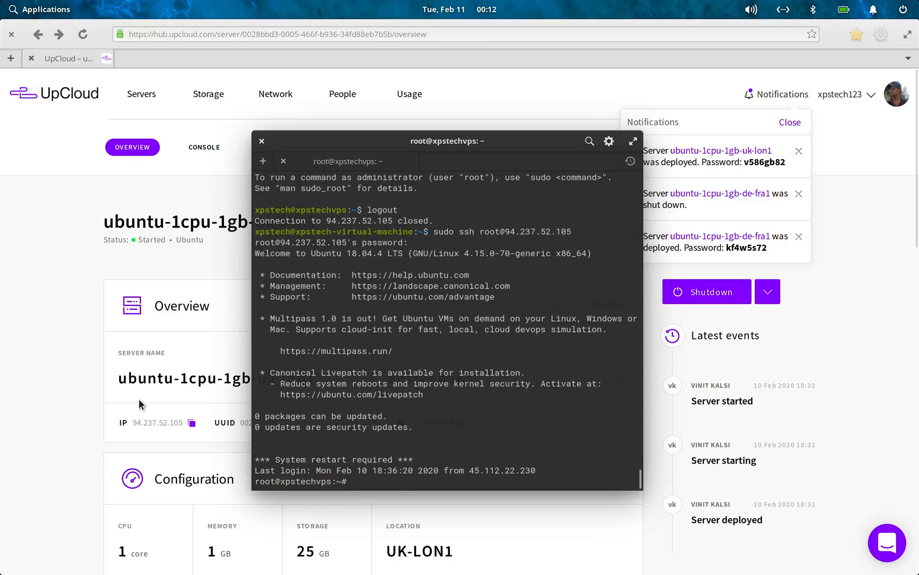
text(vestacp.com/install/)
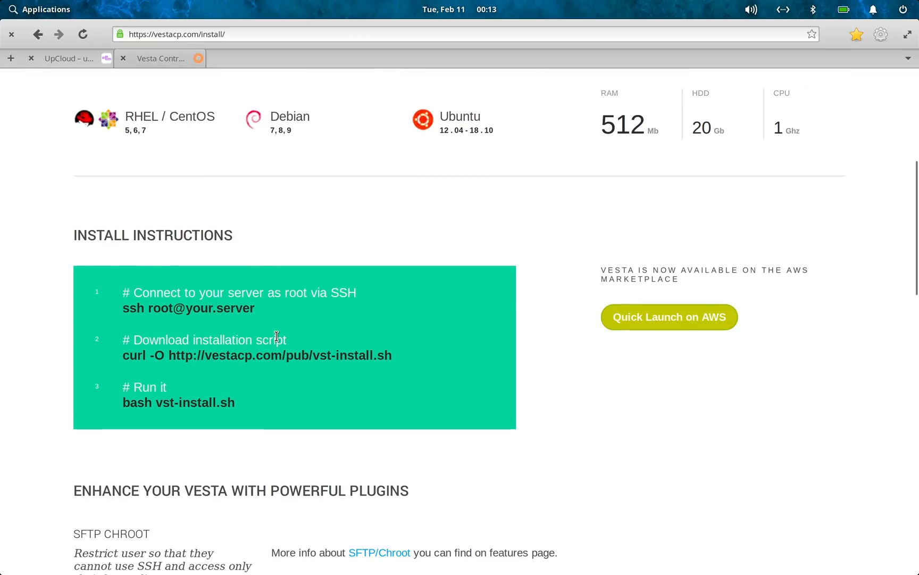
Run the vst-install.sh installer and copy the reported panel address on port 8083
scroll(down, 3)
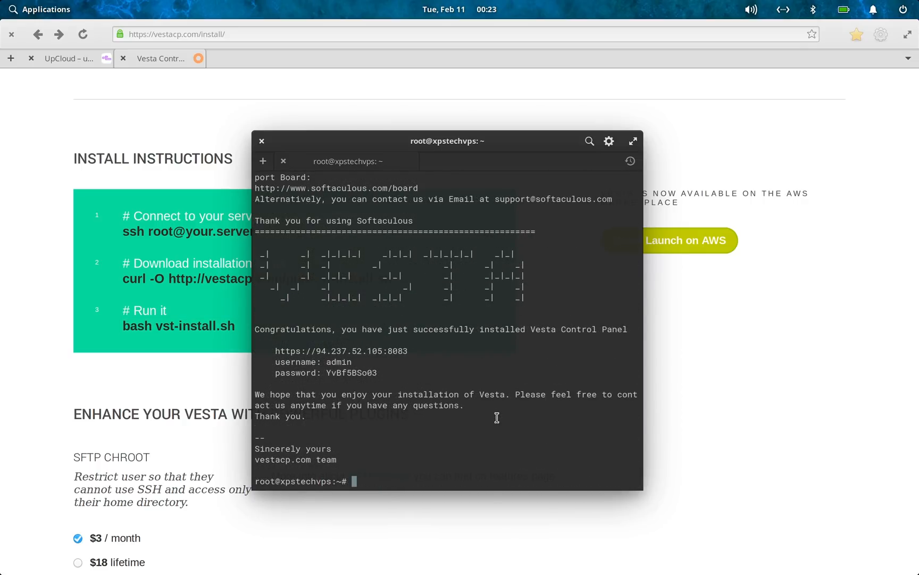
double_click(349, 373)
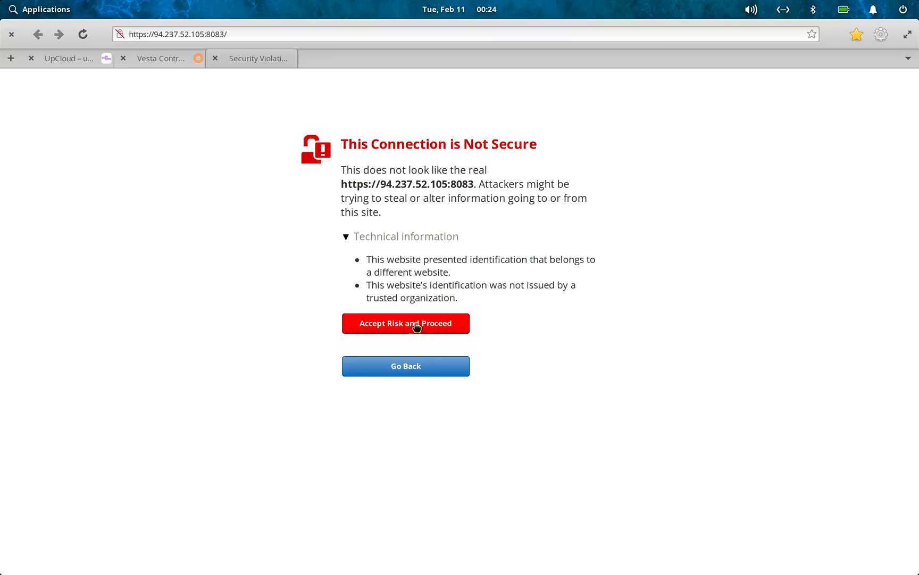
Accept the certificate warning at 94.237.52.105:8083 and log in as admin
click(405, 323)
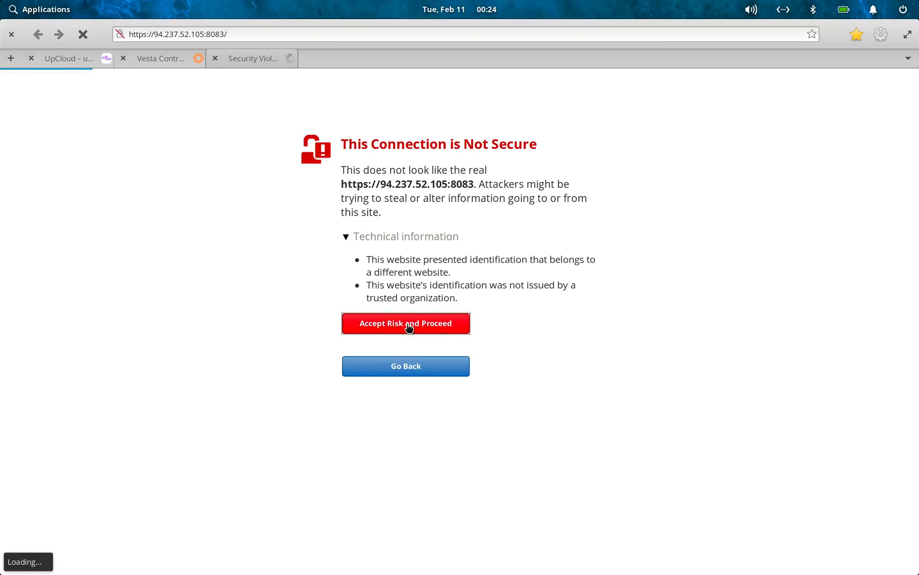
click(405, 323)
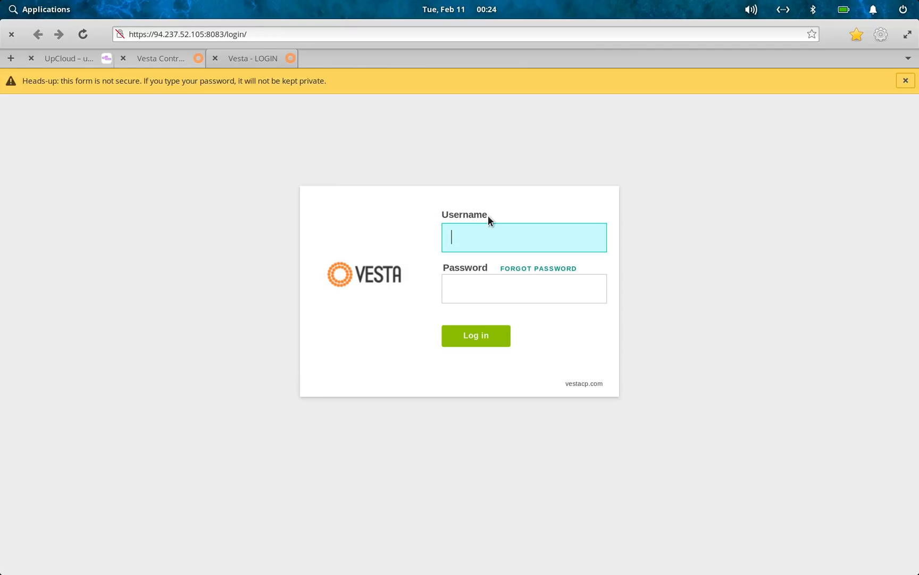
right_click(524, 288)
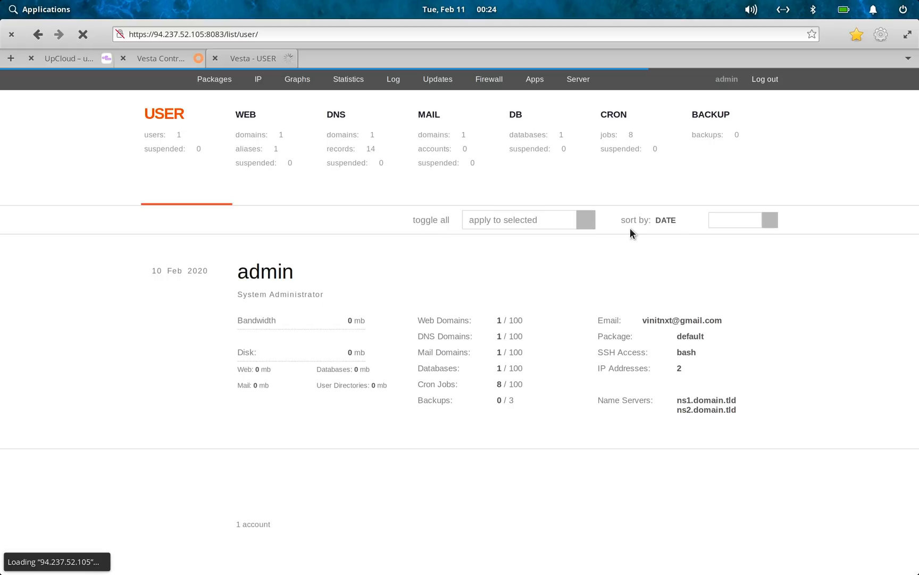
Review Packages, Graphs and the Server page showing apache2 and nginx running
click(214, 79)
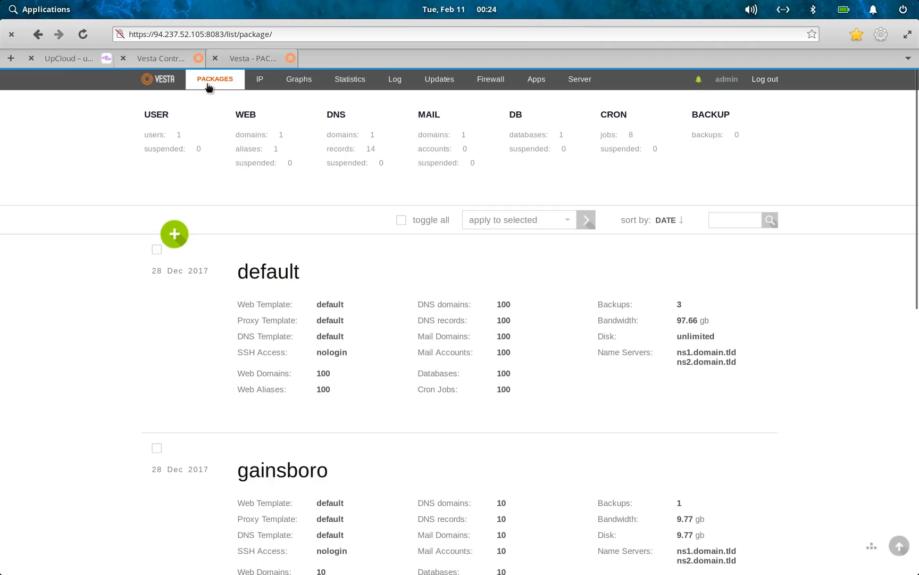
click(298, 78)
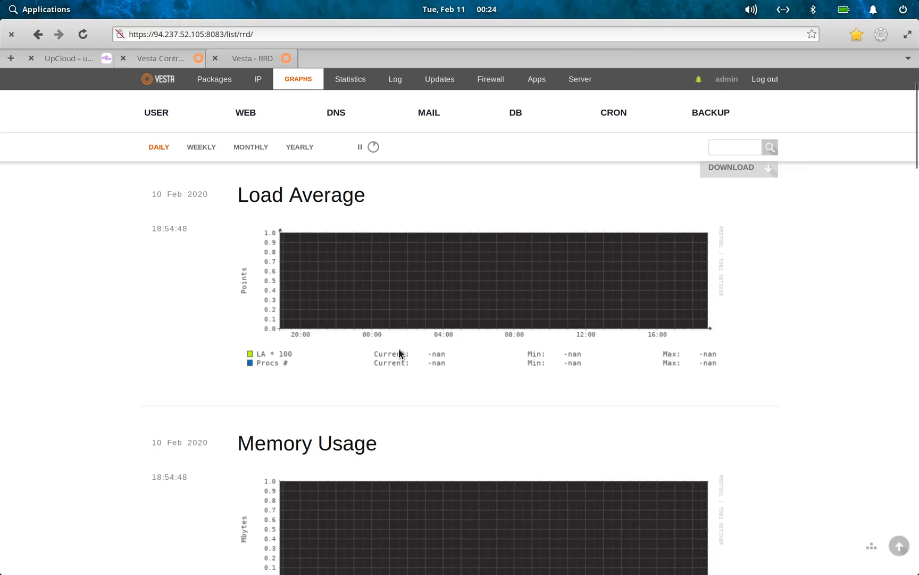
click(579, 79)
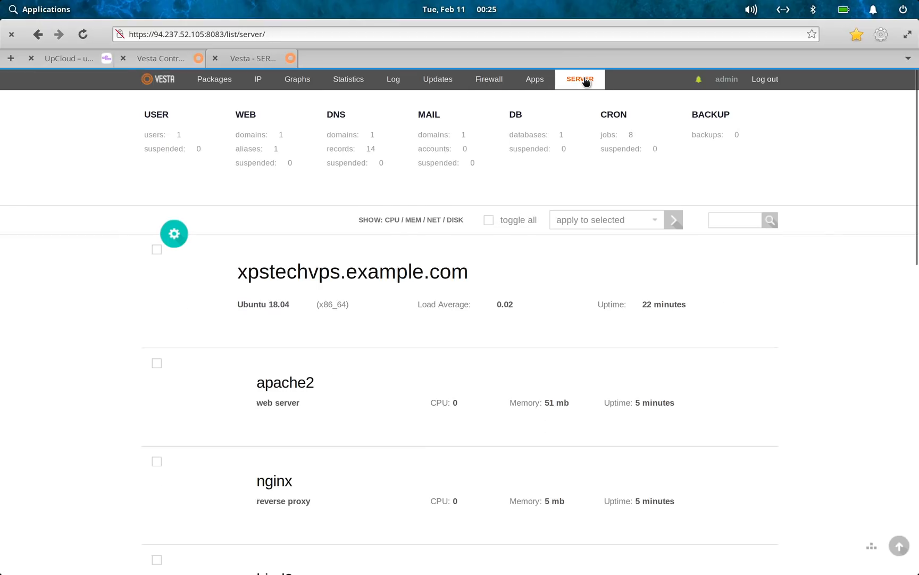
mouse_move(157, 114)
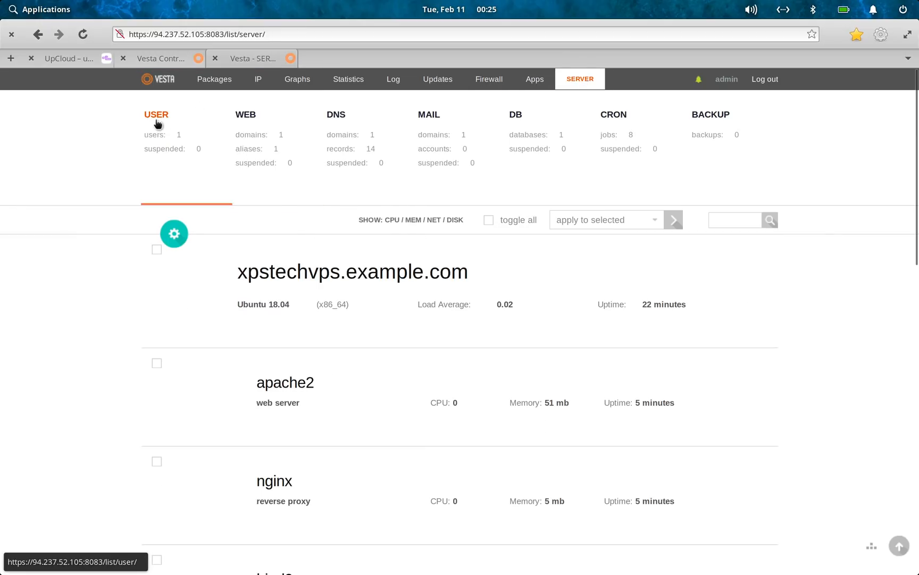
mouse_move(76, 135)
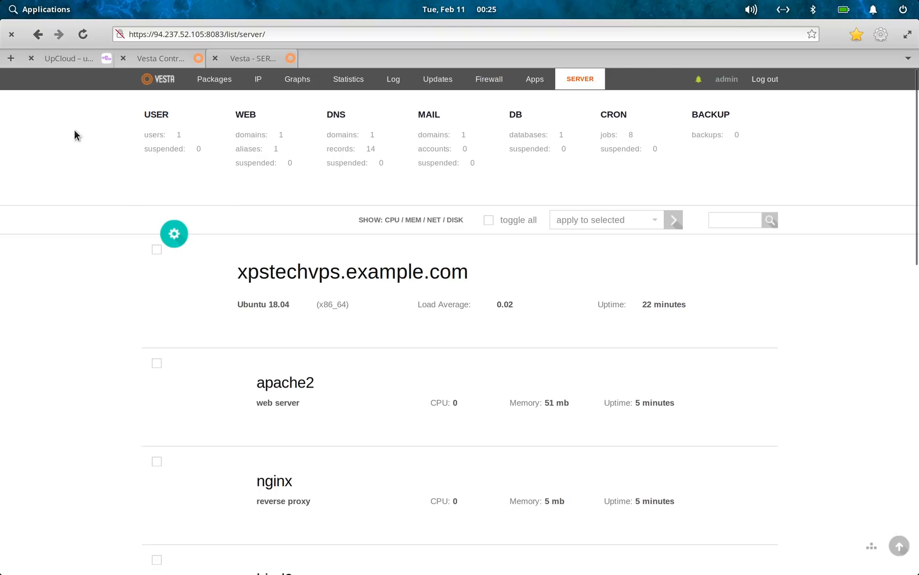
mouse_move(244, 114)
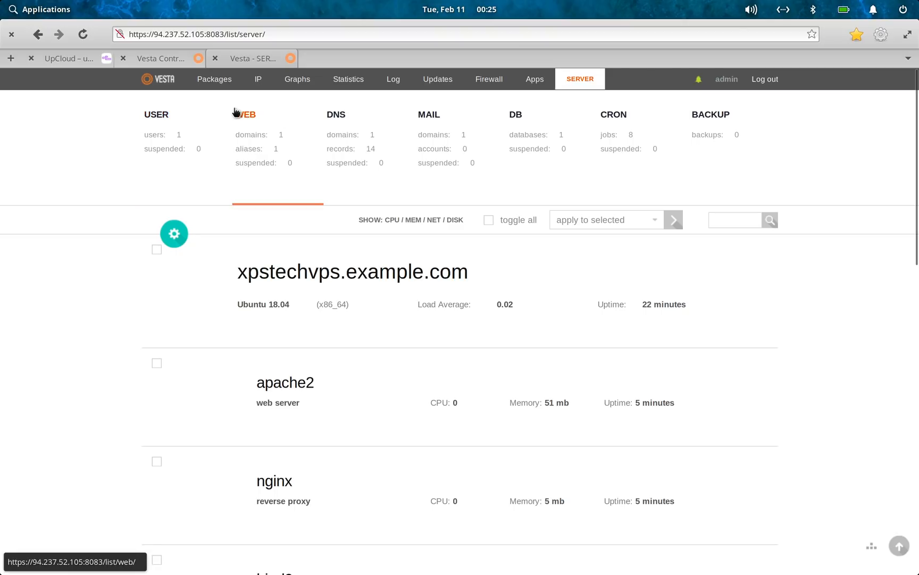
mouse_move(306, 182)
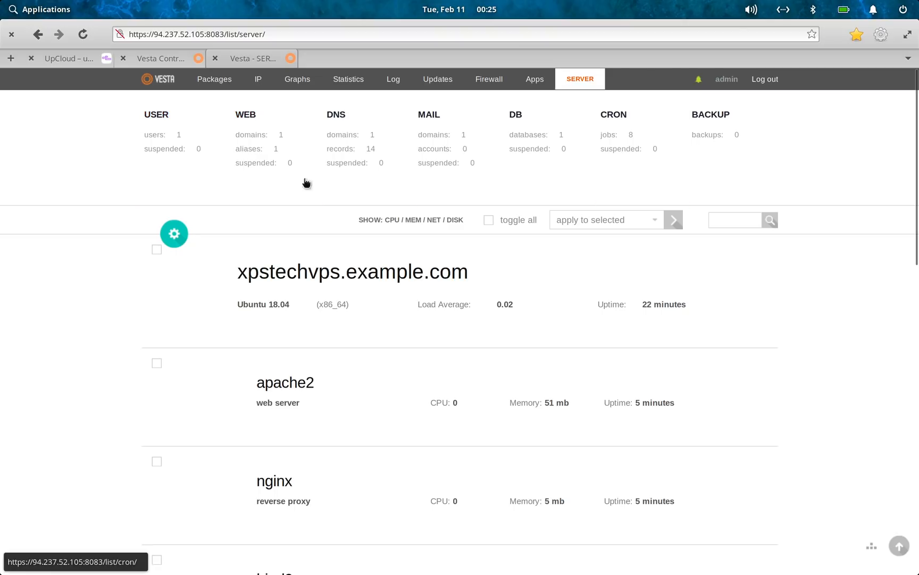
Delete the xpstechvps.example.com web domain from the WEB list
click(252, 114)
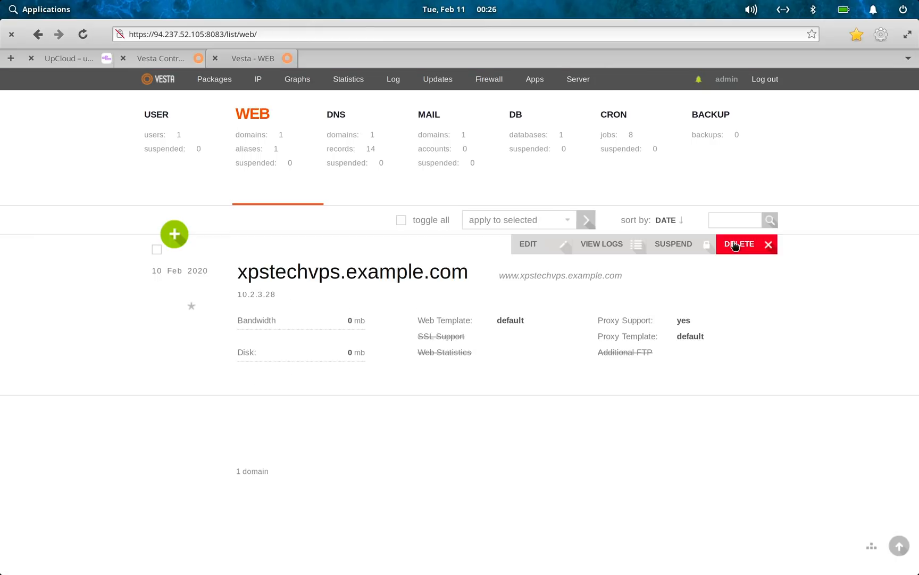
click(745, 244)
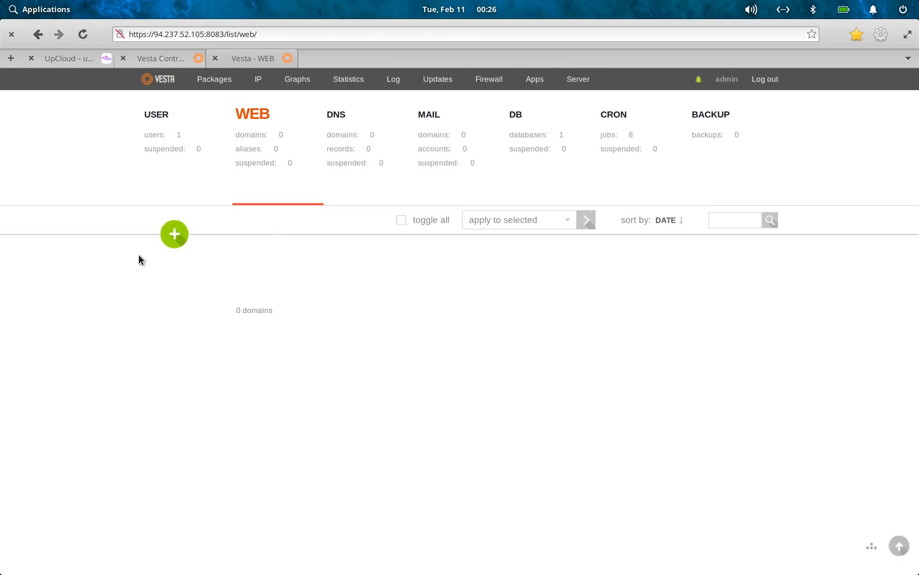
Add web domain 94.237.52.105 with Additional FTP unchecked under advanced options
click(175, 234)
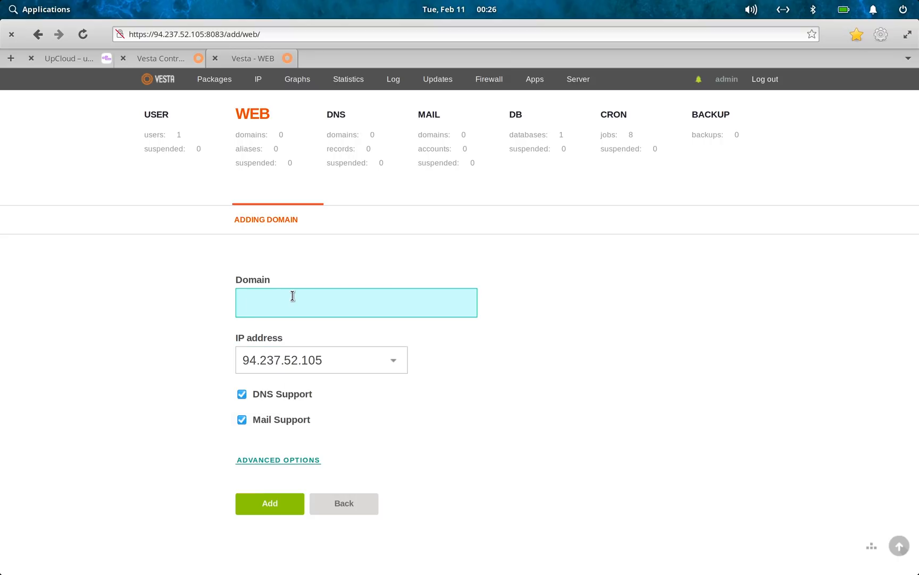
text(94)
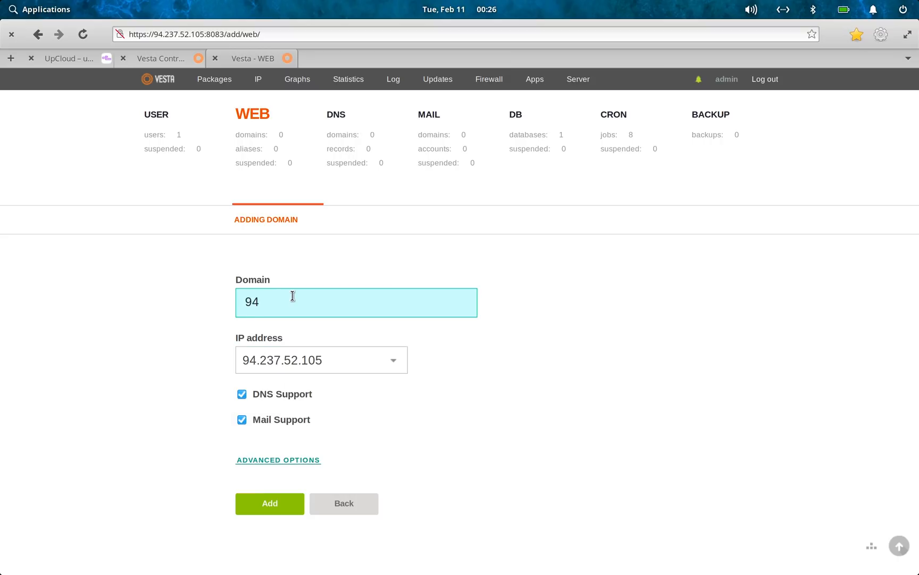
text(.237.)
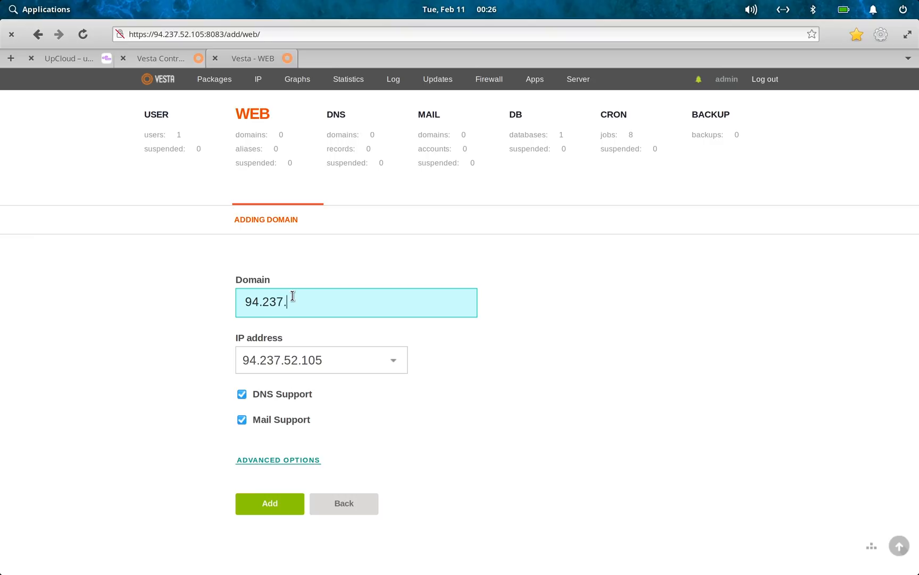
scroll(down, 3)
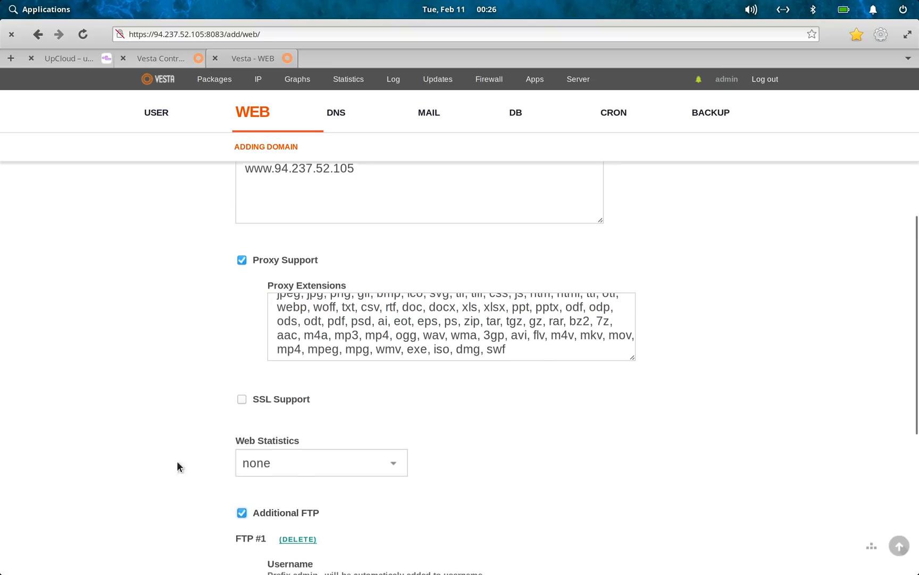
scroll(down, 3)
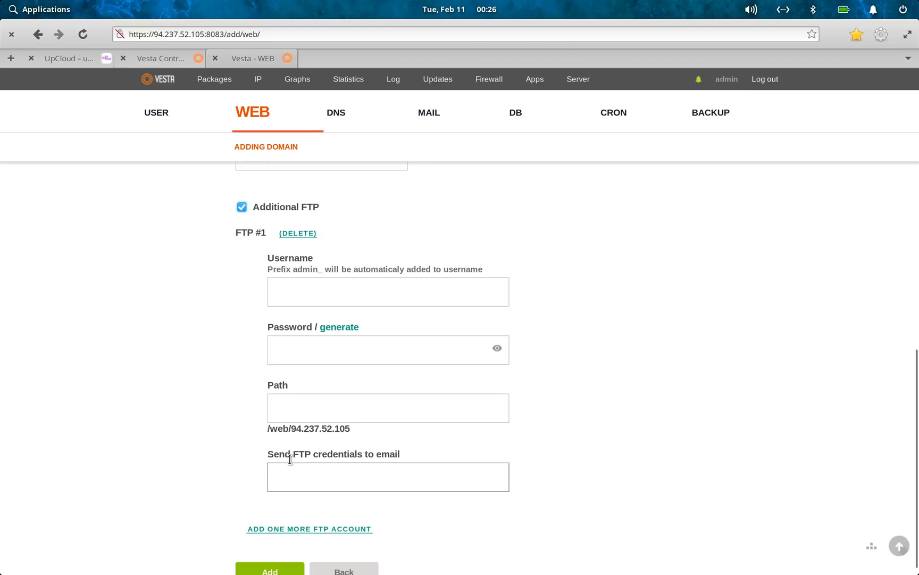
scroll(up, 3)
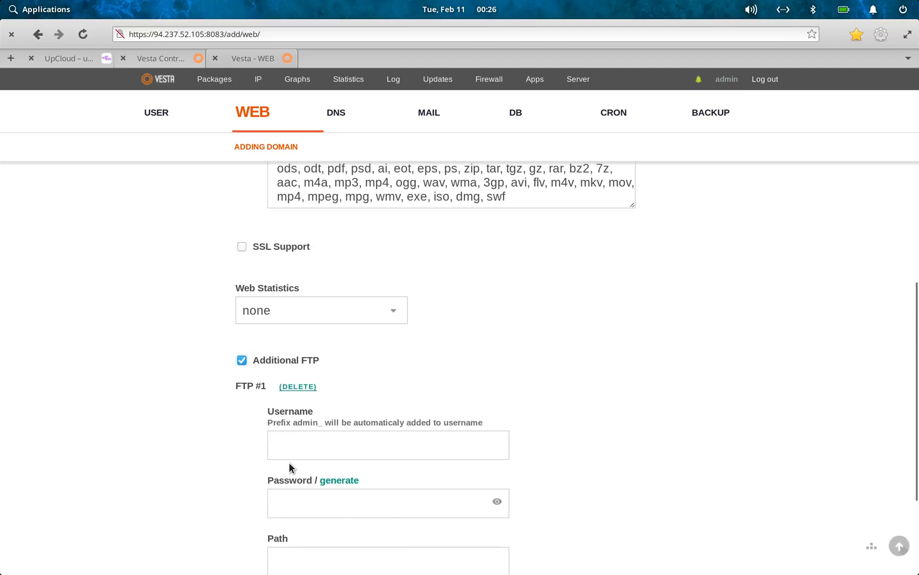
mouse_move(241, 359)
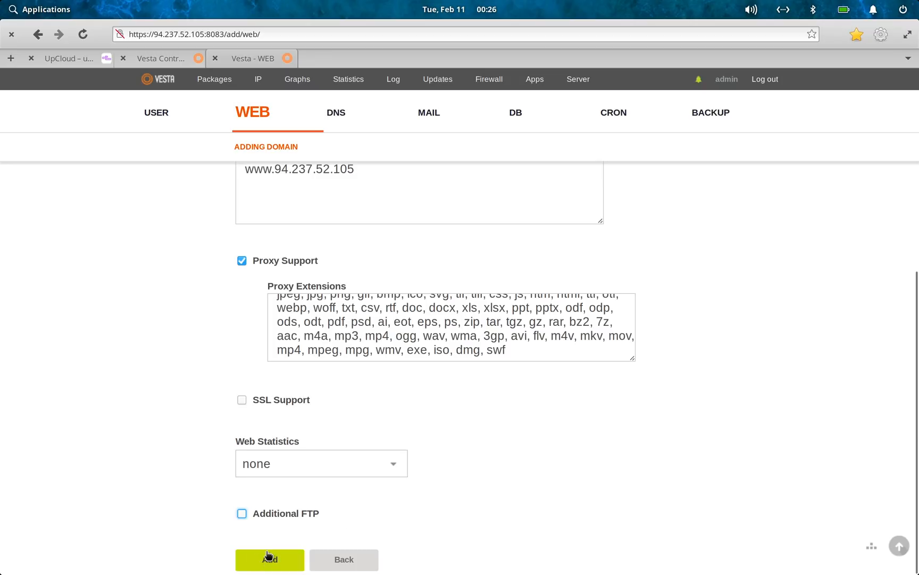
click(269, 558)
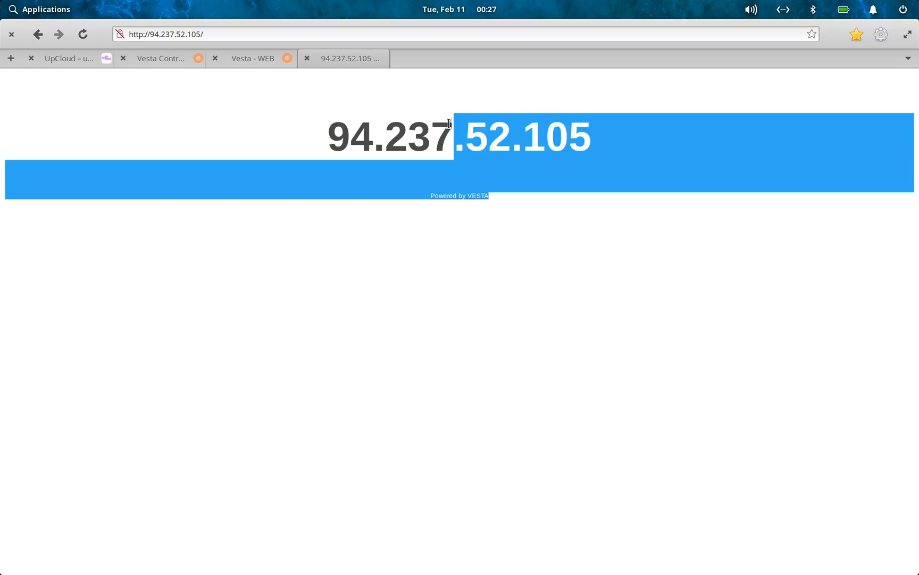
Return to the VPS root shell in Terminal after checking the default Vesta page
click(616, 554)
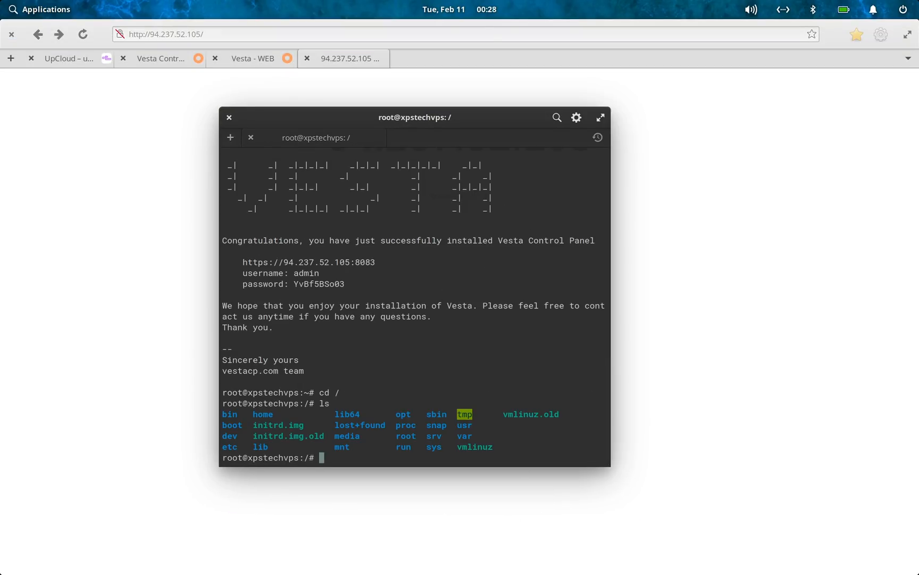
Change into /home/admin/web/94.237.52.105/public_html on the VPS
text(cd /home)
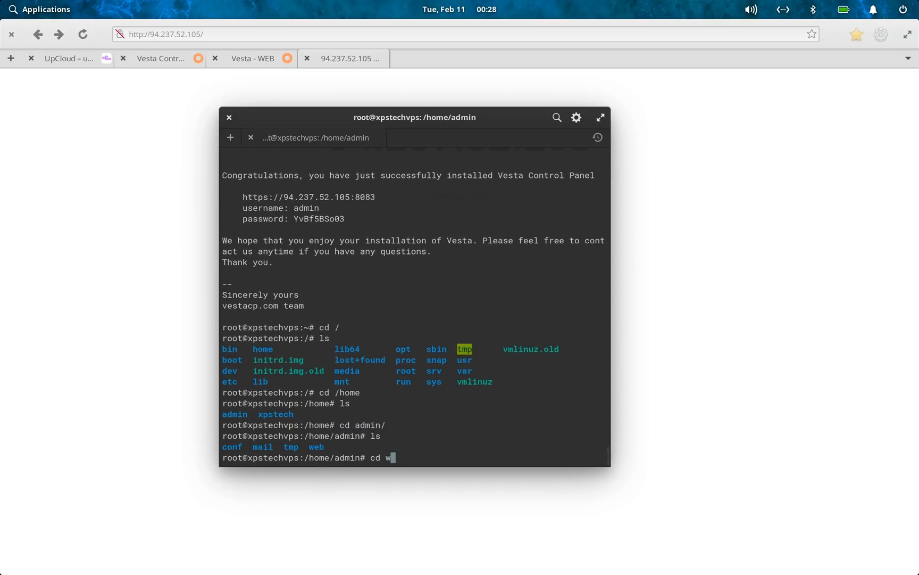
key(Return)
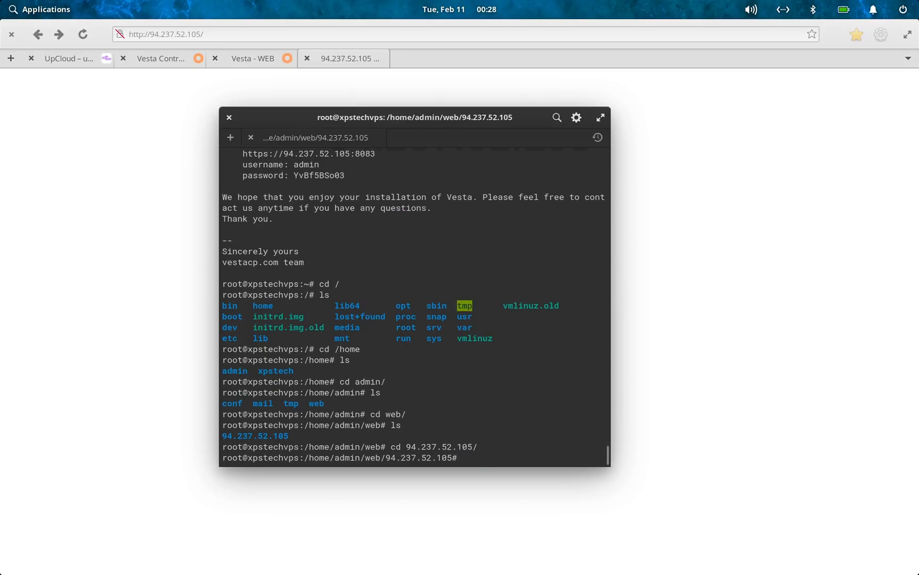
text(cd public_html/)
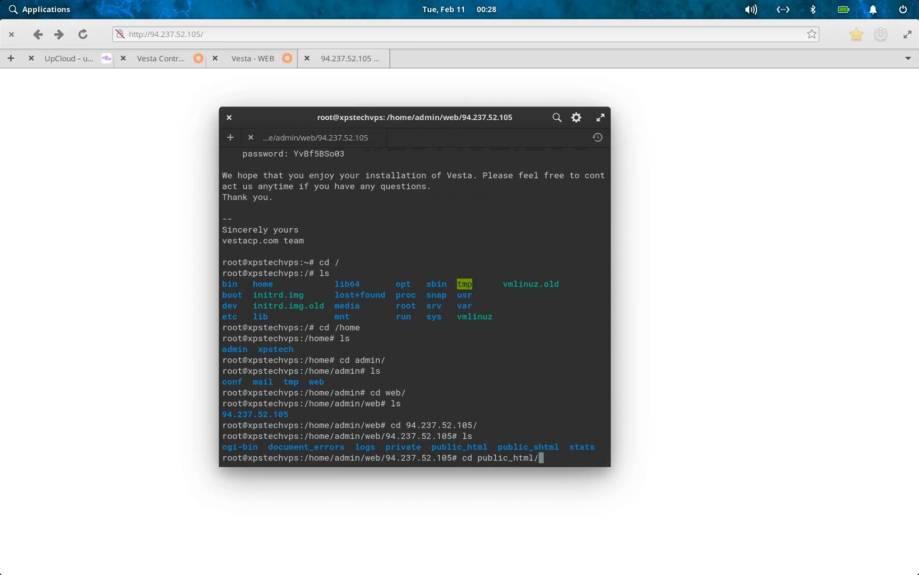
key(Return)
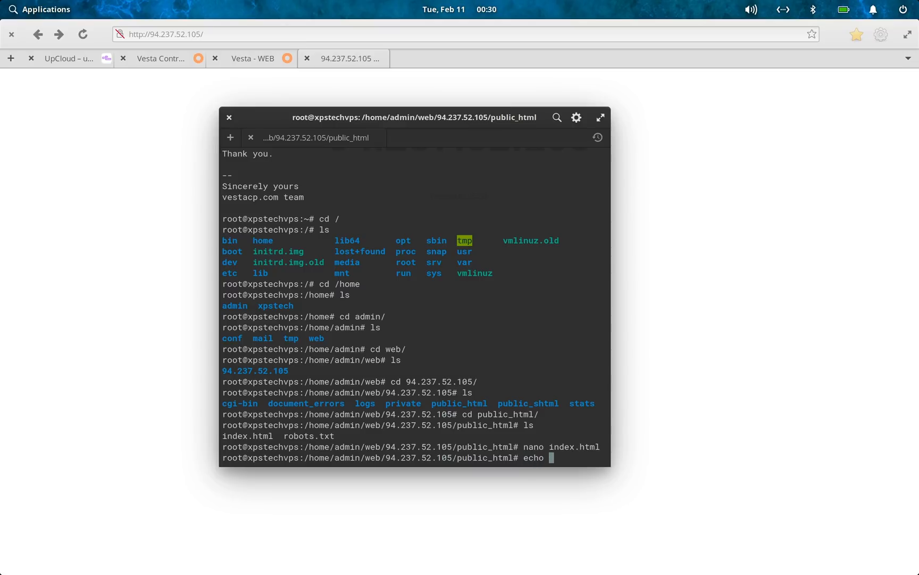
Overwrite index.html with "Welcome to XPSTECH" via echo, list the folder, and check the site
text("Welcome)
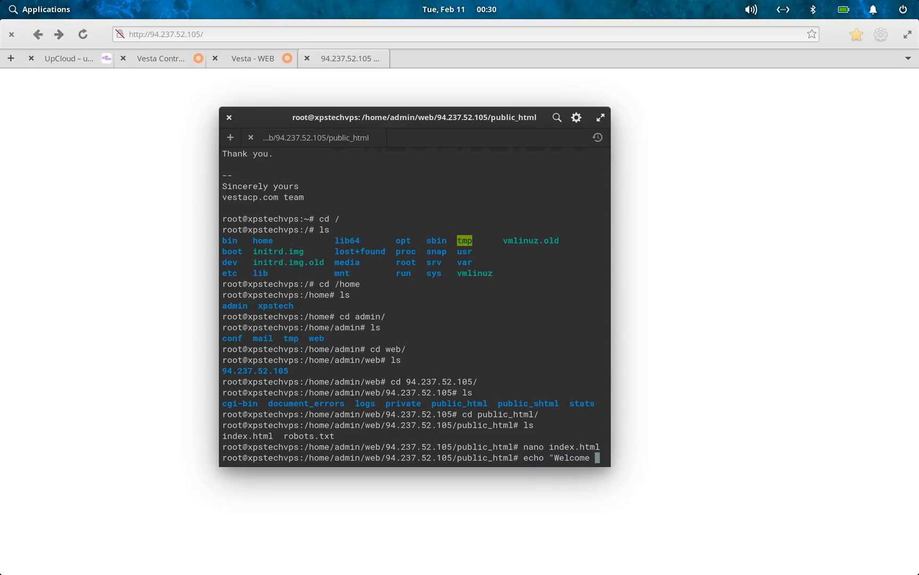
text(to XPSTECH")
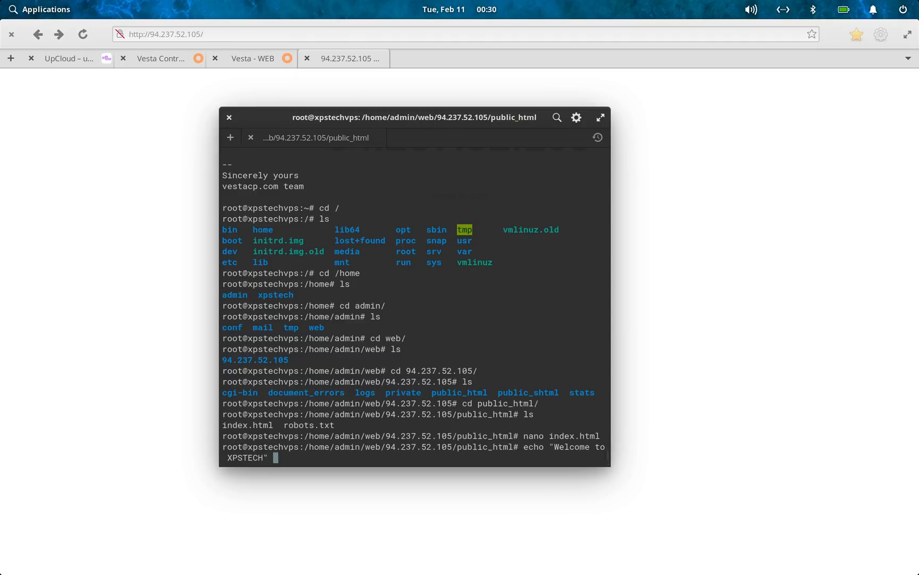
text(> index.html)
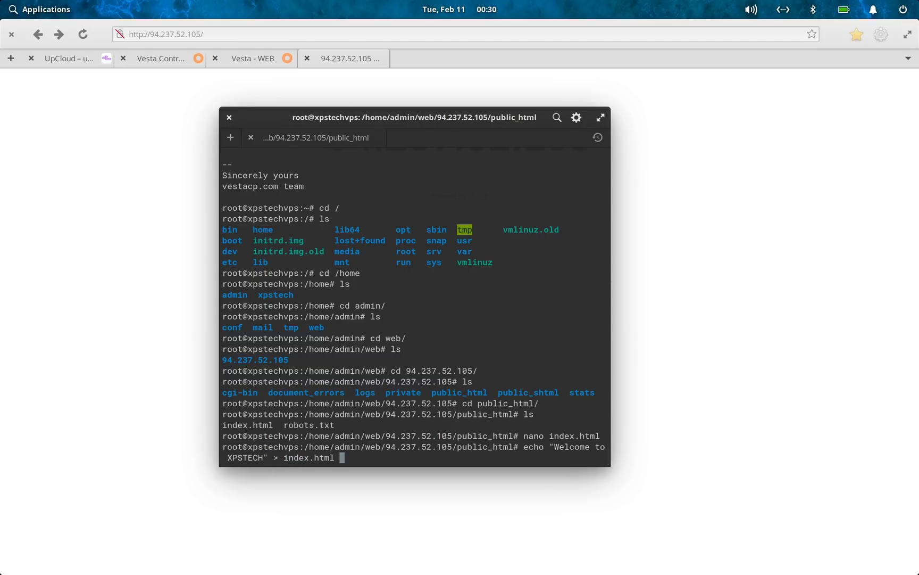
text(ls)
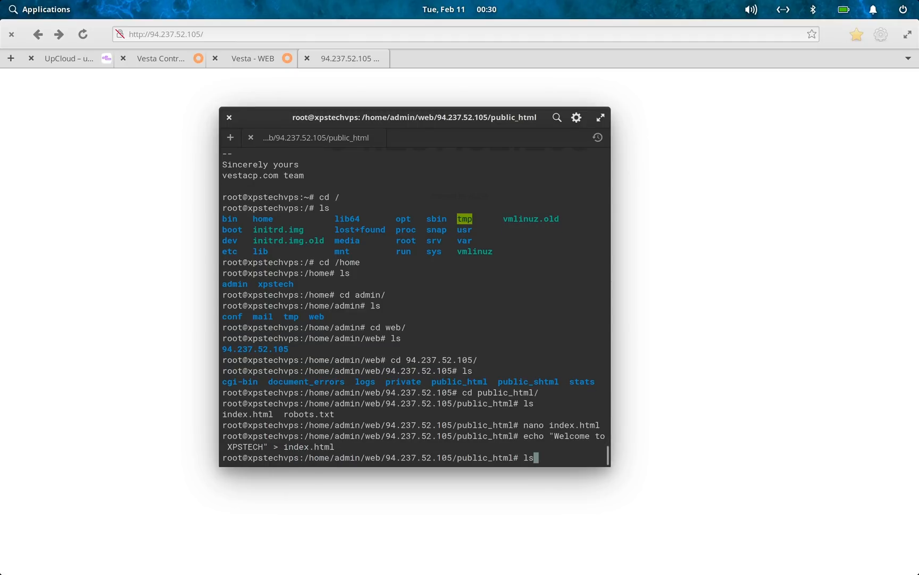
click(83, 34)
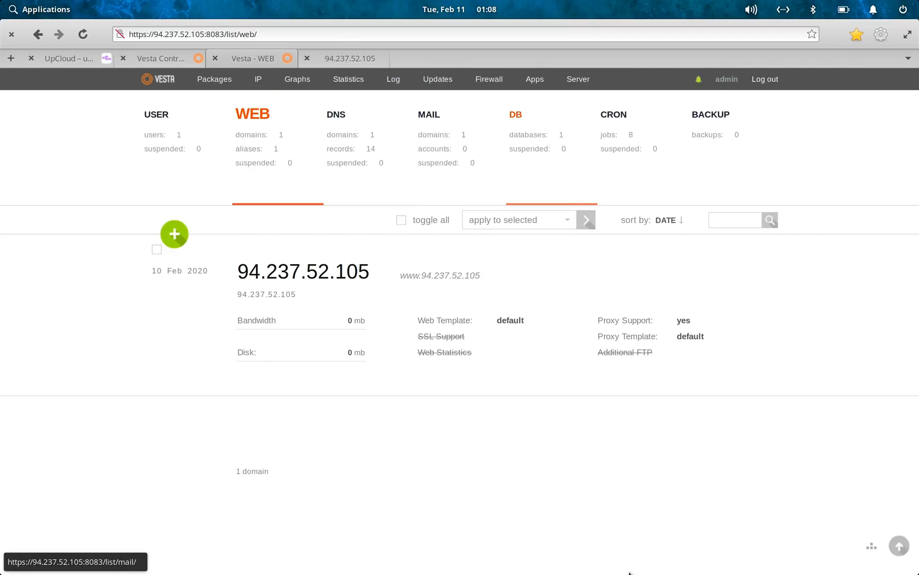
click(67, 59)
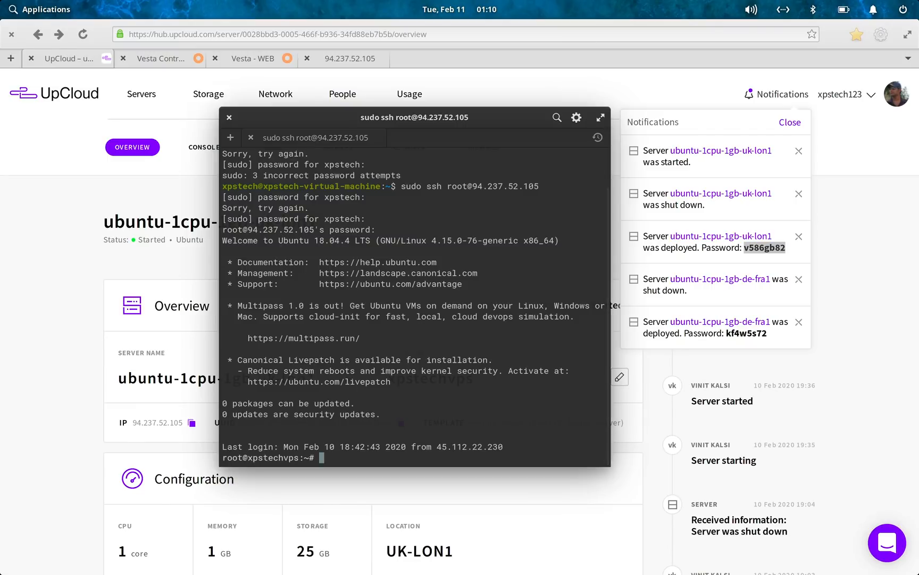
text(vi /)
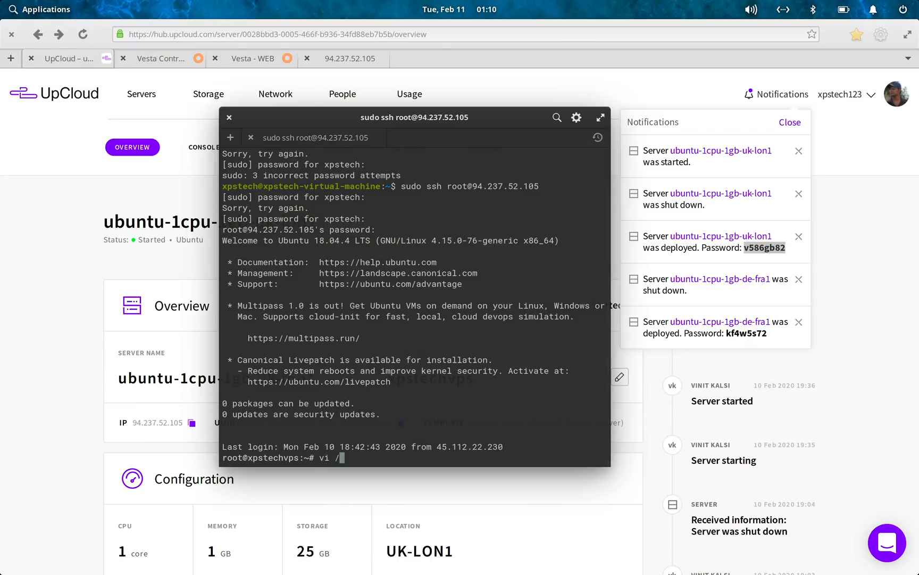
text(usr/local/vesta/)
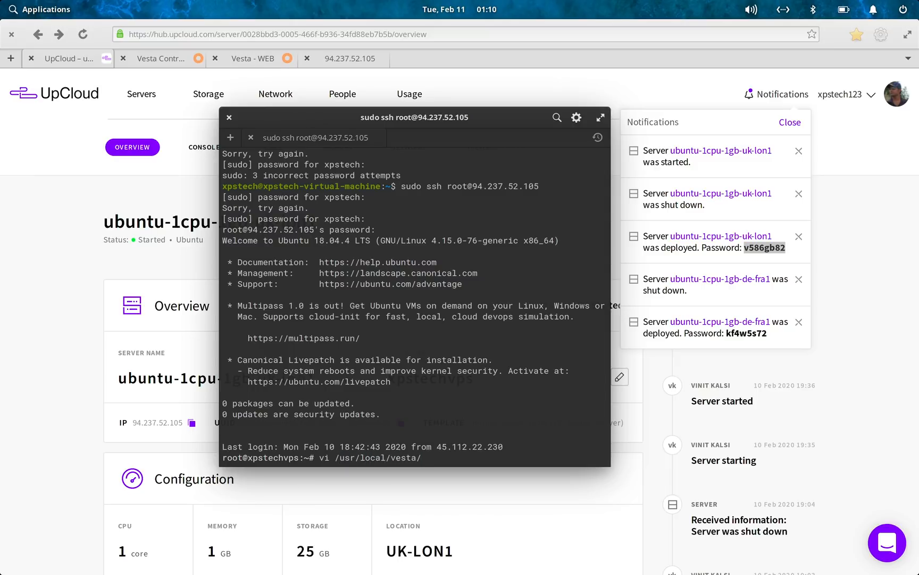
text(conf/v)
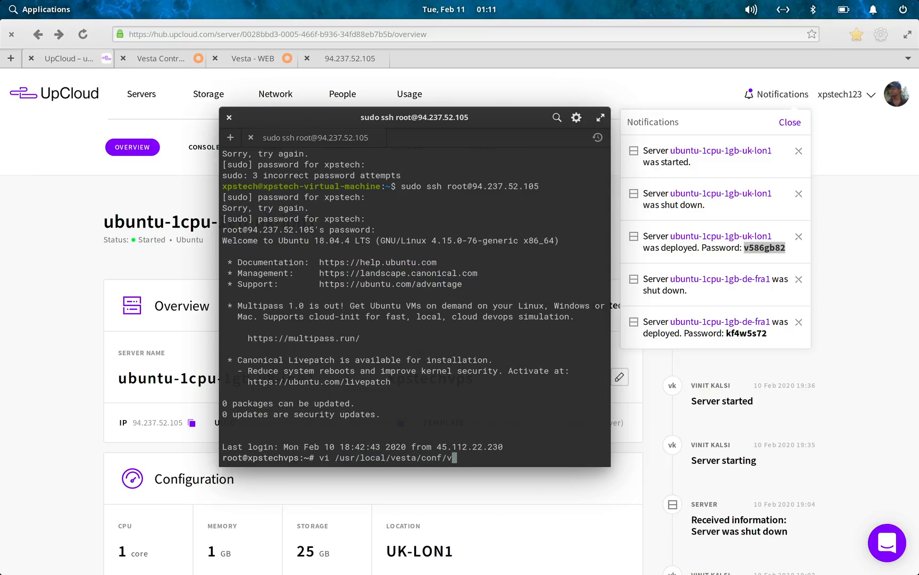
key(Return)
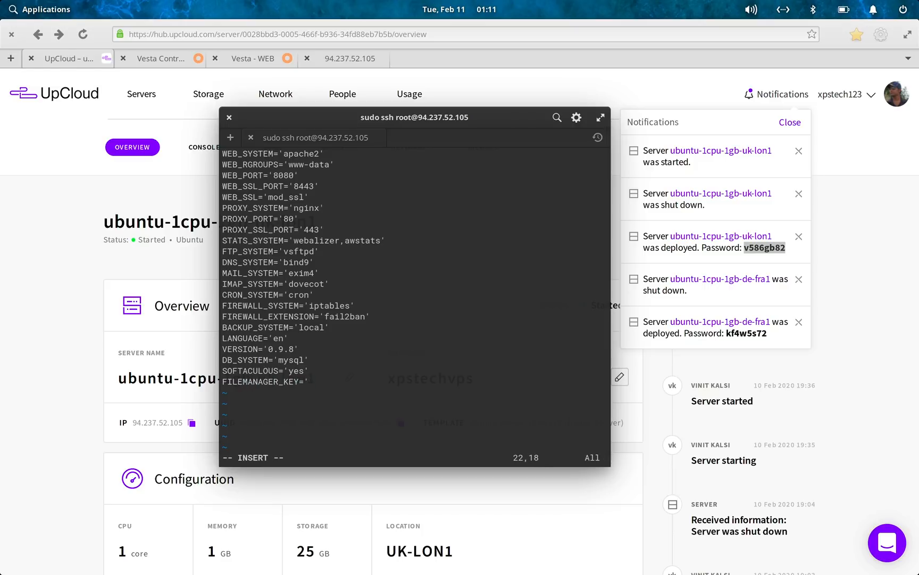
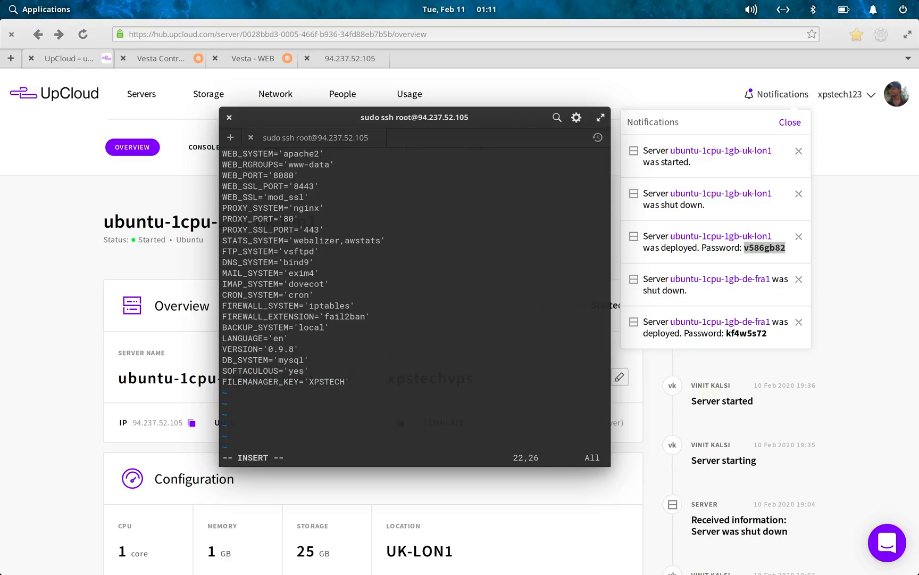
key(Escape)
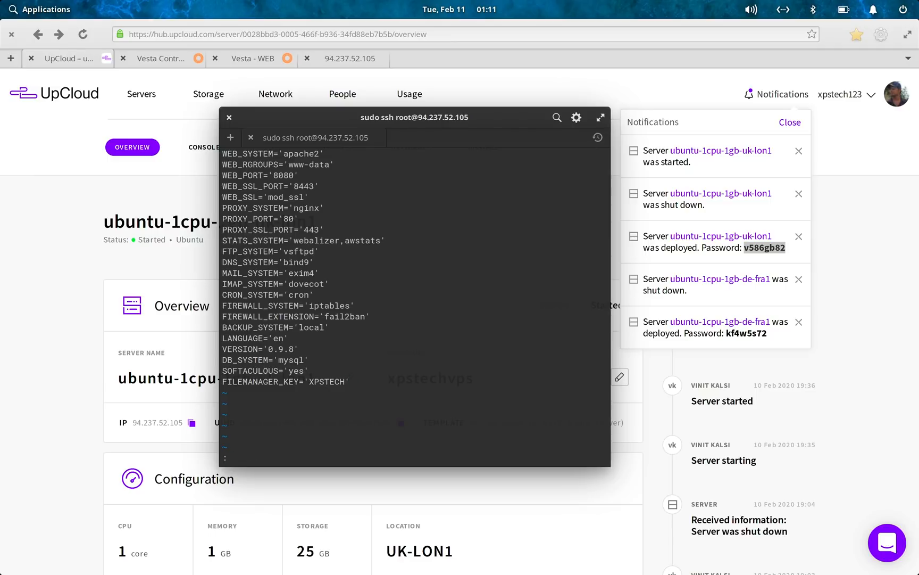
click(252, 59)
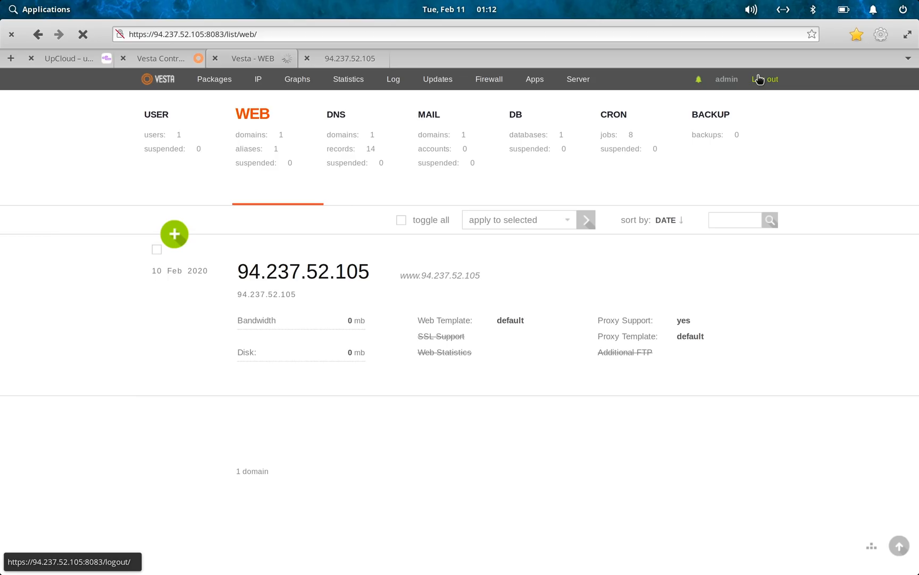
Log out and back in as admin, then enter the newly available File Manager
click(765, 79)
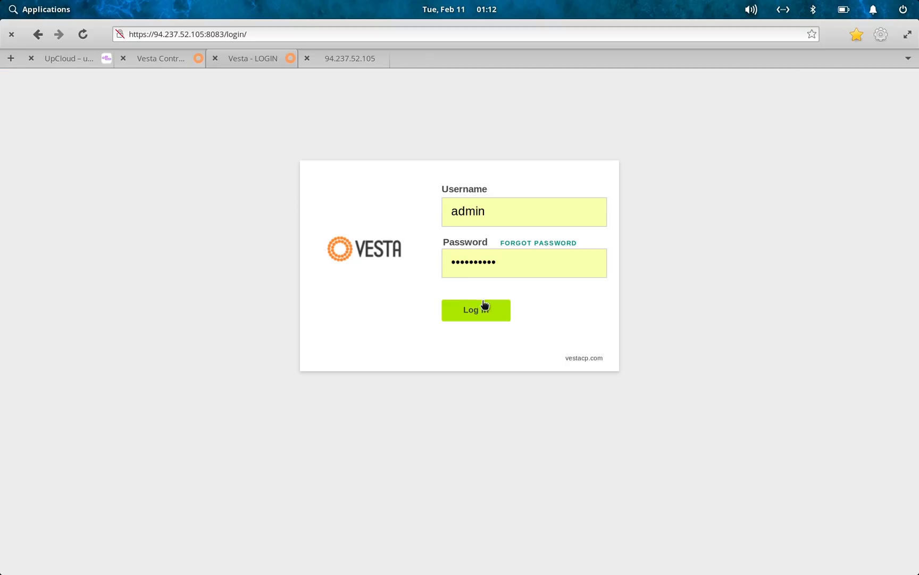
click(475, 309)
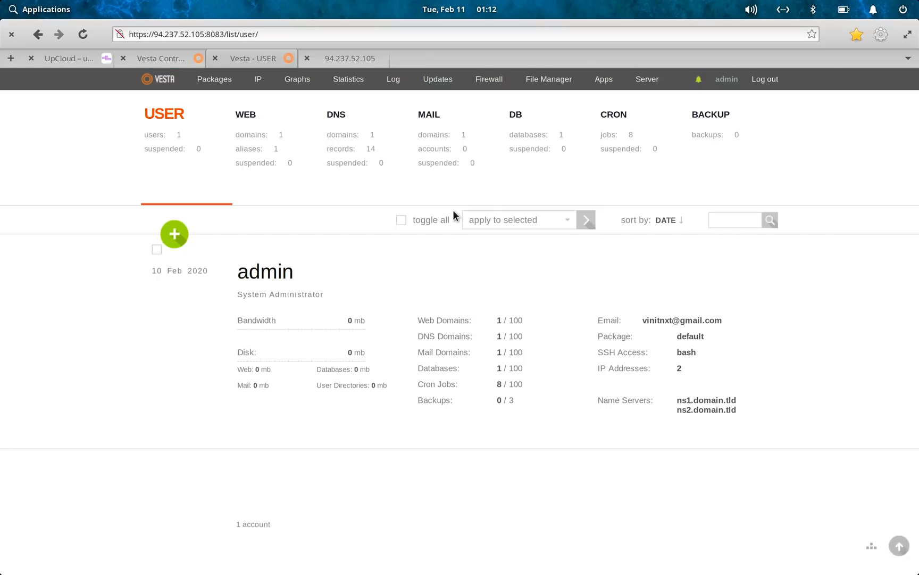
mouse_move(549, 79)
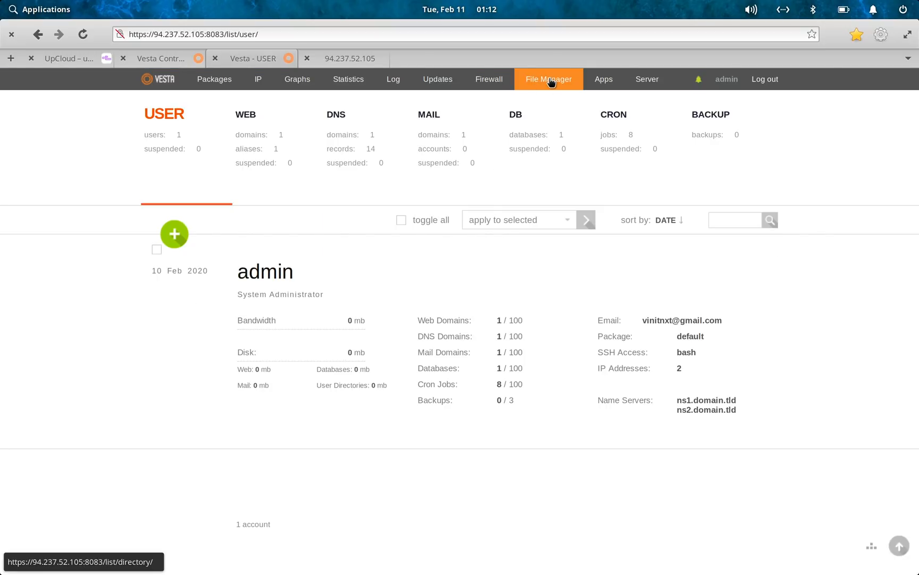
click(546, 79)
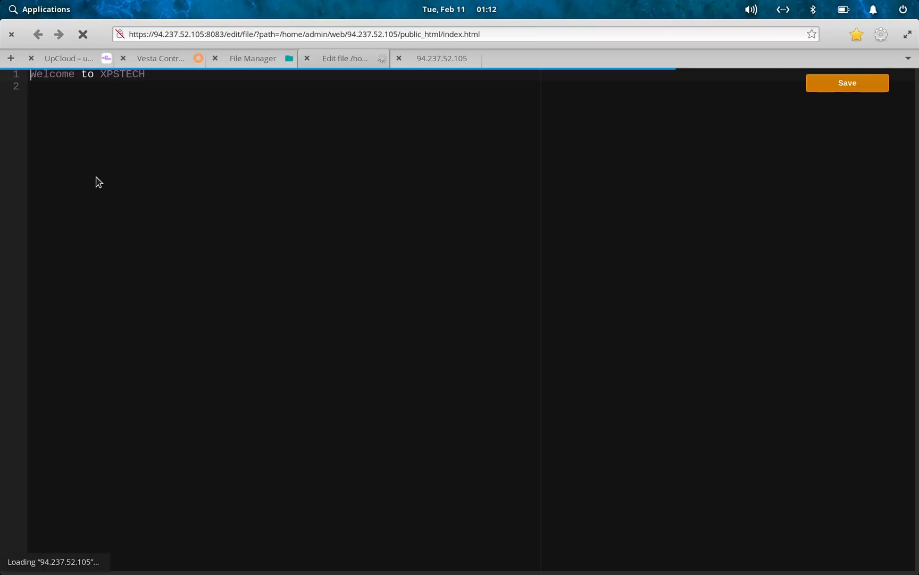
Append the line "Thanks for watching!" to index.html and save it
text(Thanks for wat)
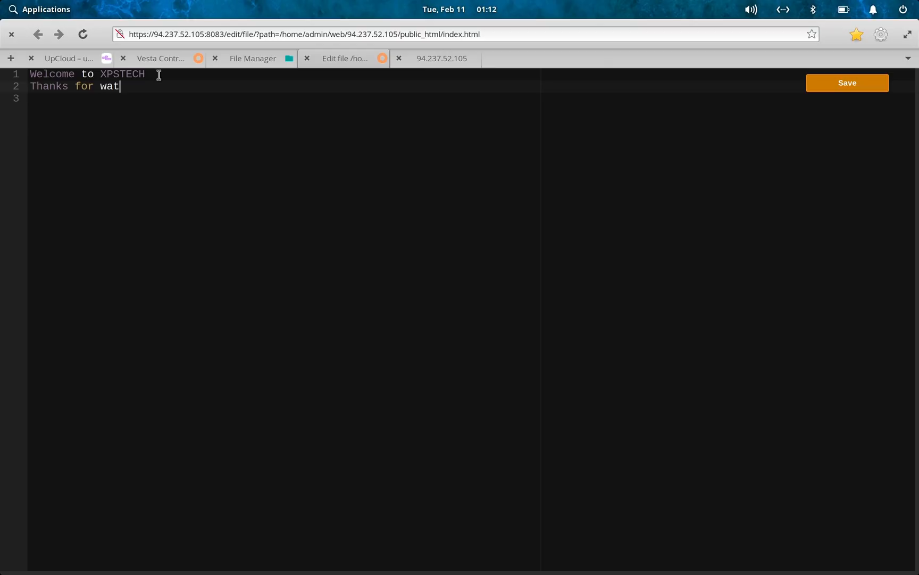
click(847, 83)
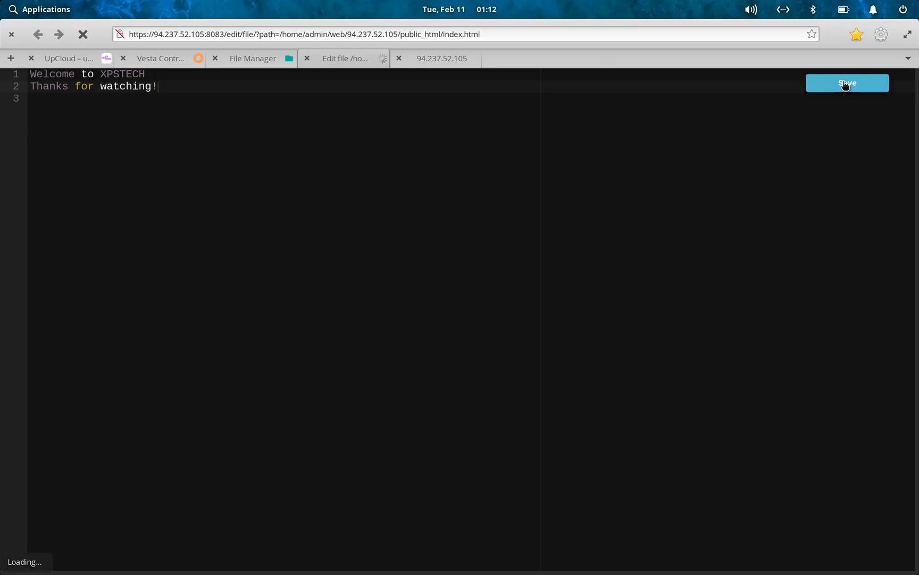
click(847, 83)
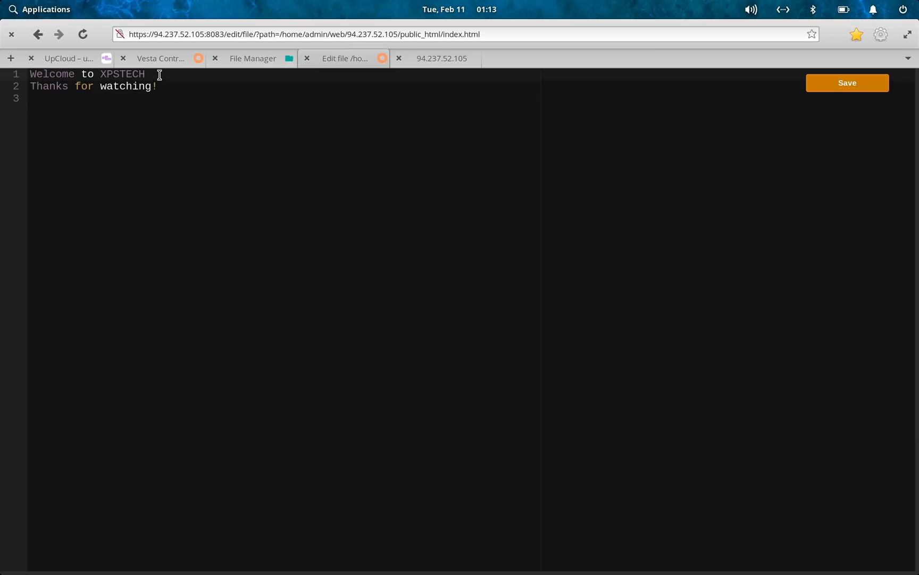
mouse_move(99, 80)
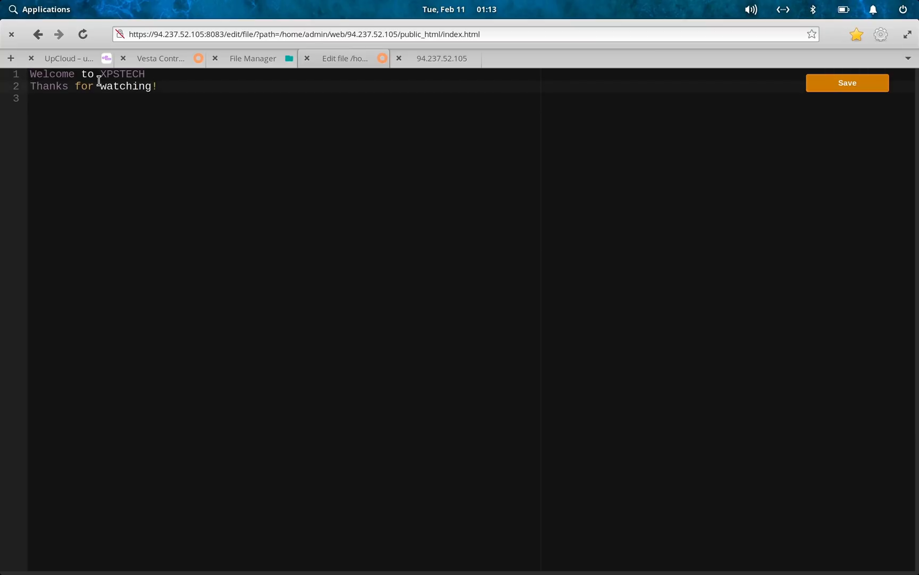